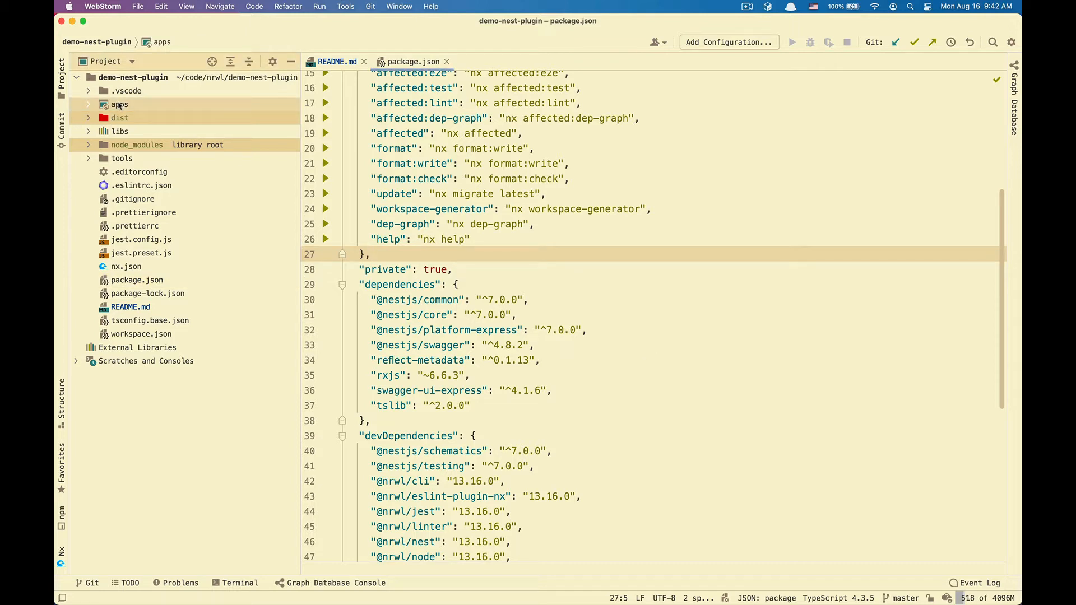
# Step: Expand libs/api/data-access/src/lib and open the FooDto and BarVm model files
pyautogui.click(119, 104)
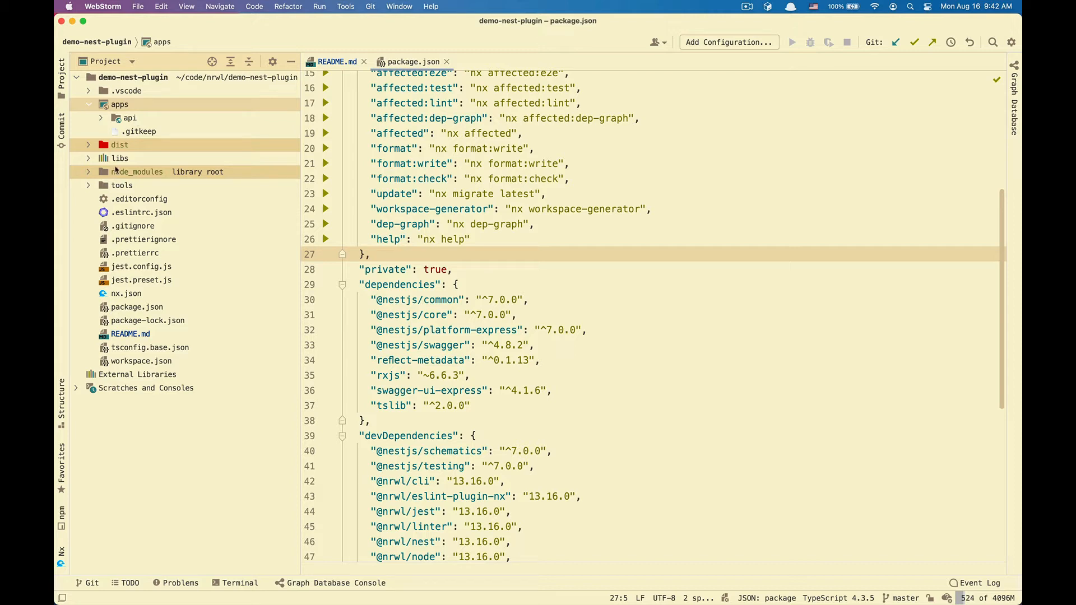
pyautogui.click(122, 158)
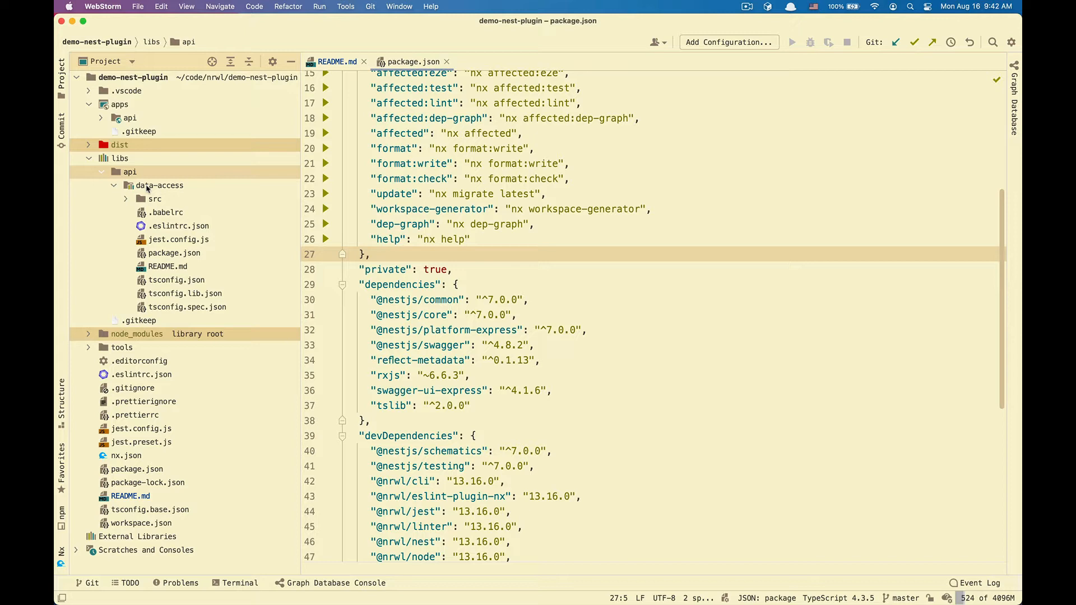
pyautogui.click(155, 198)
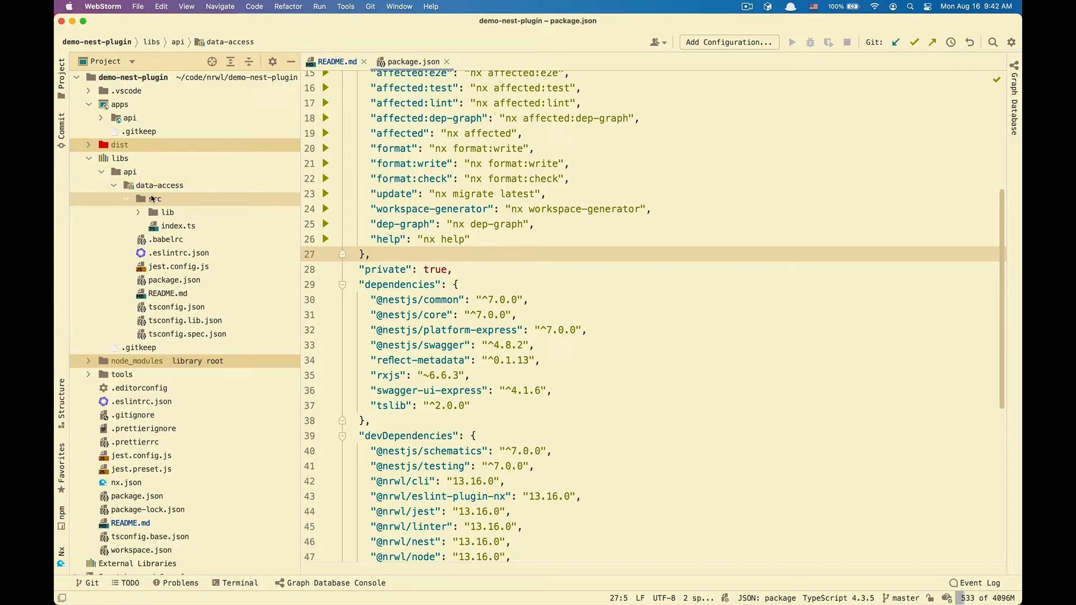
pyautogui.click(151, 212)
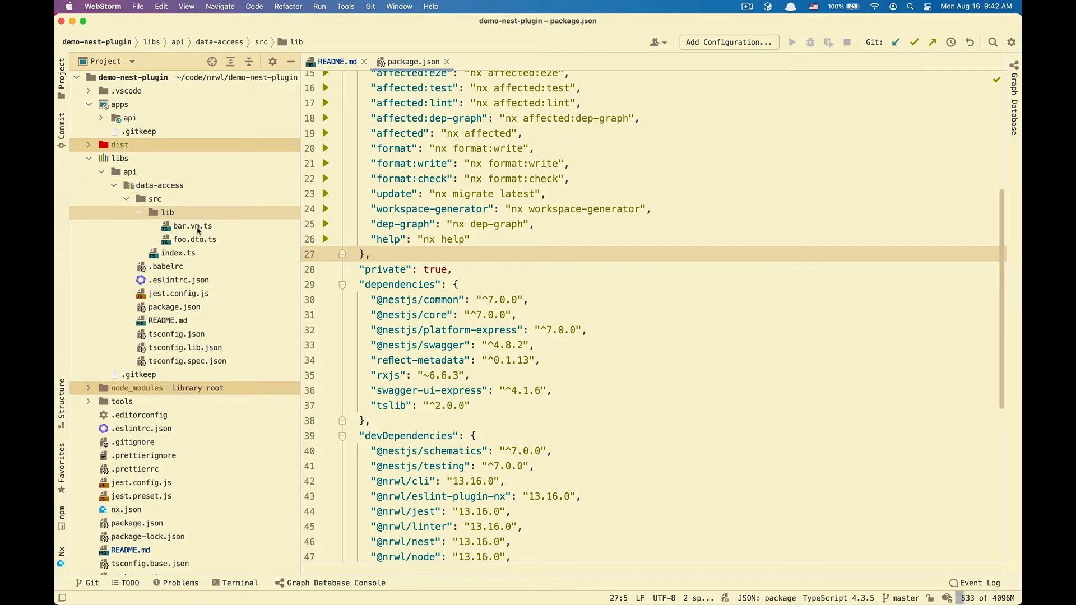
pyautogui.doubleClick(194, 239)
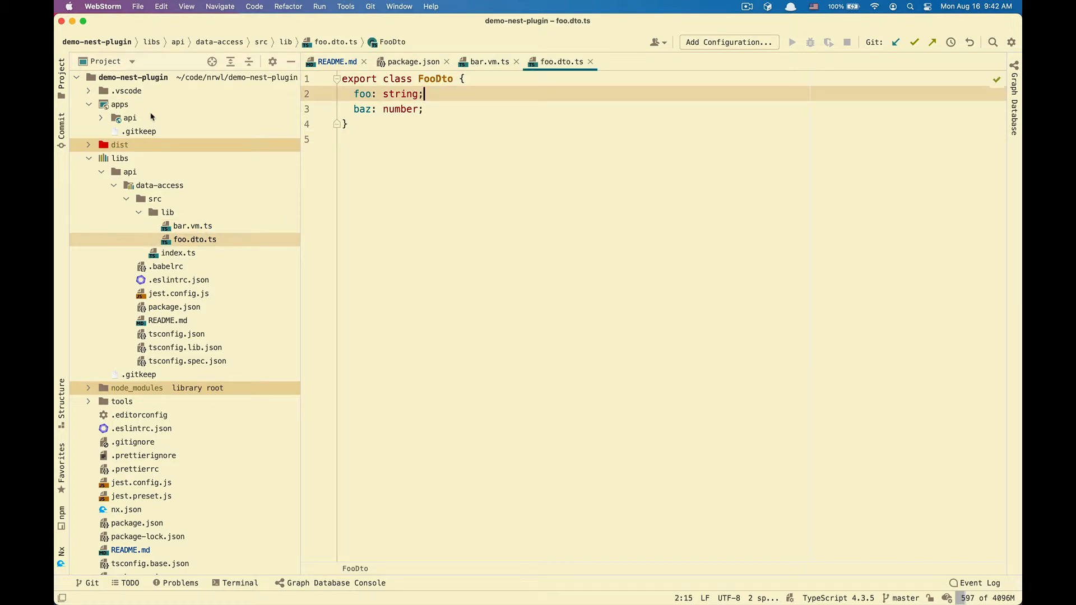
# Step: Expand apps/api/src/app and open app.controller.ts
pyautogui.click(129, 117)
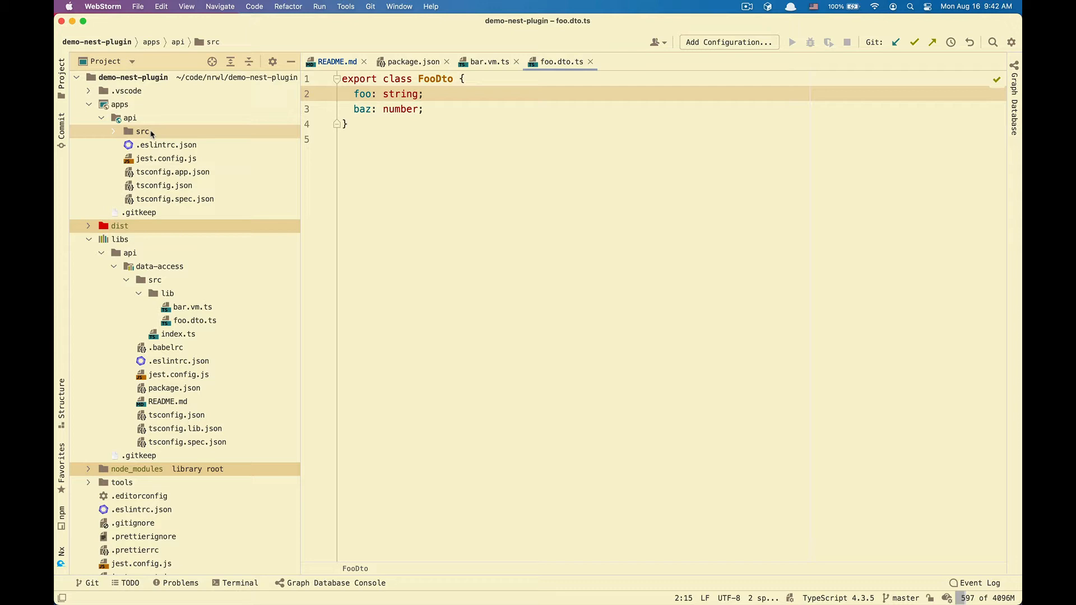
pyautogui.click(141, 131)
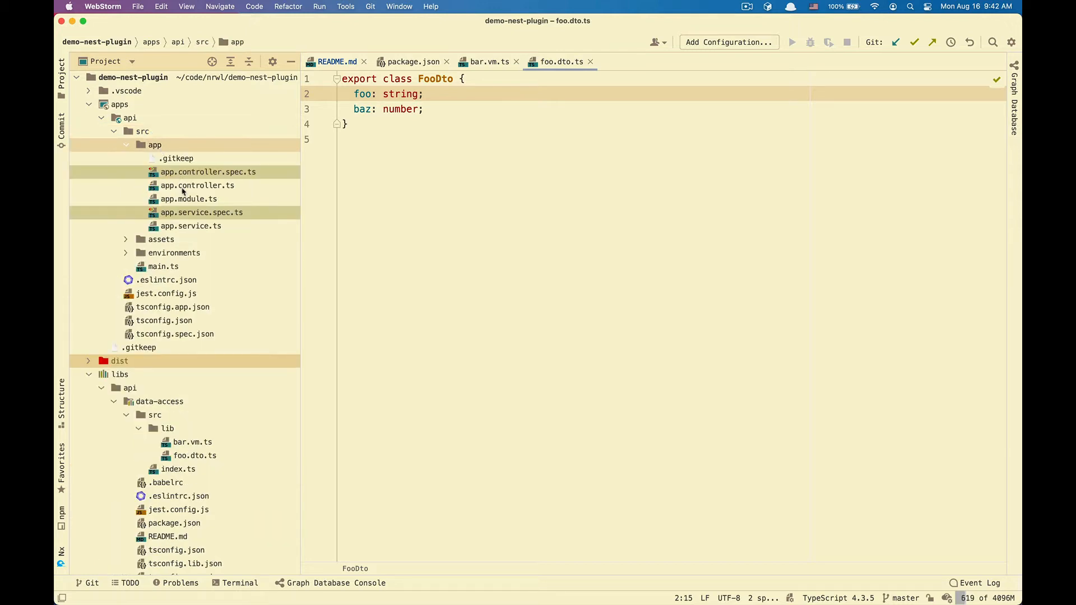
pyautogui.doubleClick(198, 185)
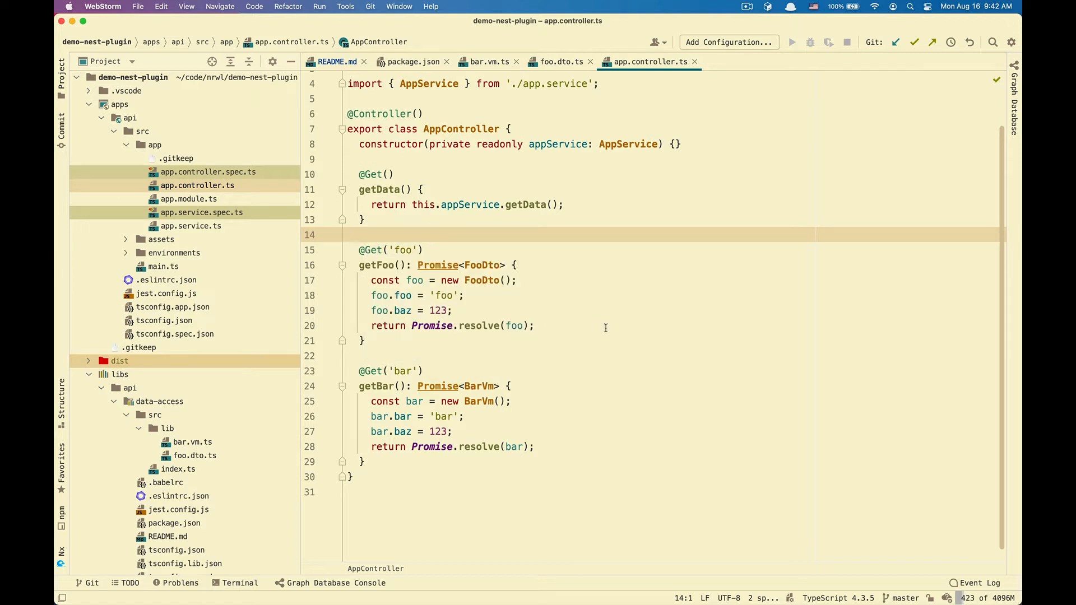
pyautogui.moveTo(445, 262)
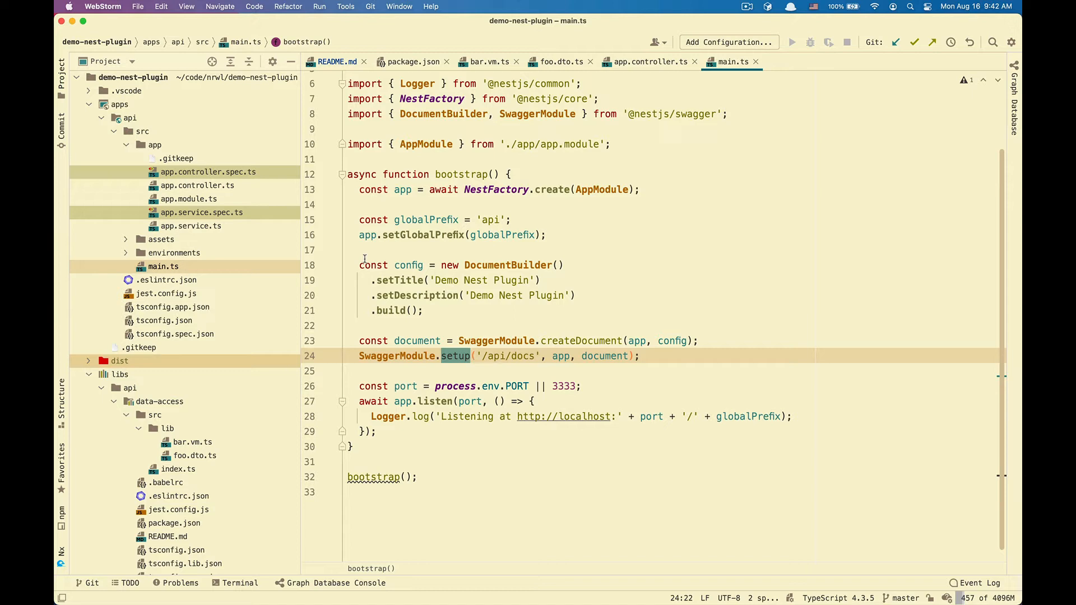
pyautogui.moveTo(472, 267)
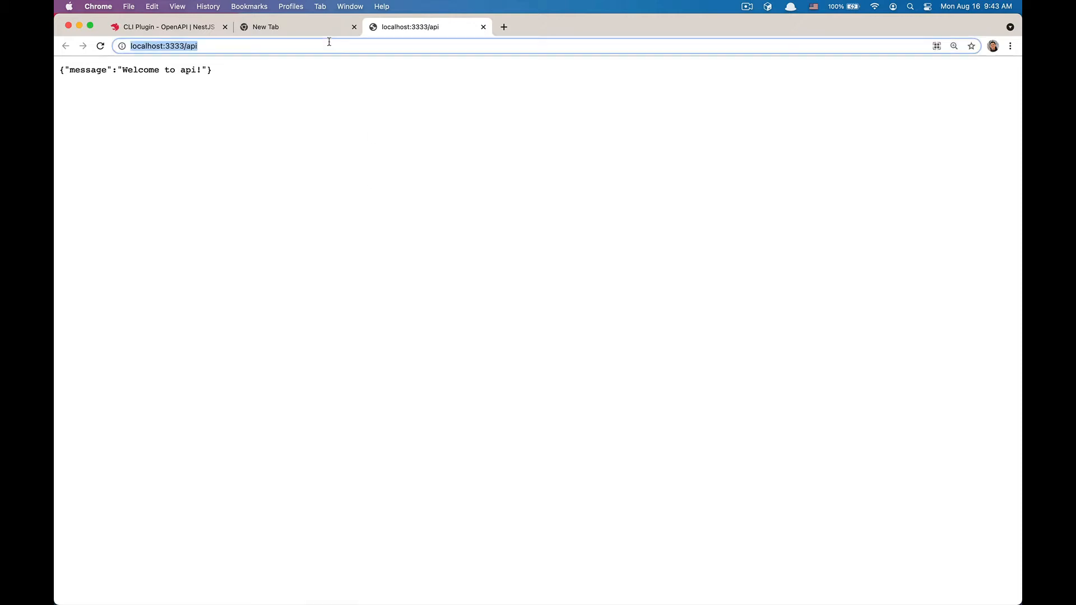
# Step: Load localhost:3333/api/docs/ and execute the GET /api/foo request
pyautogui.write('localhost:3333/api/docs/#/default/AppController_getFoo')
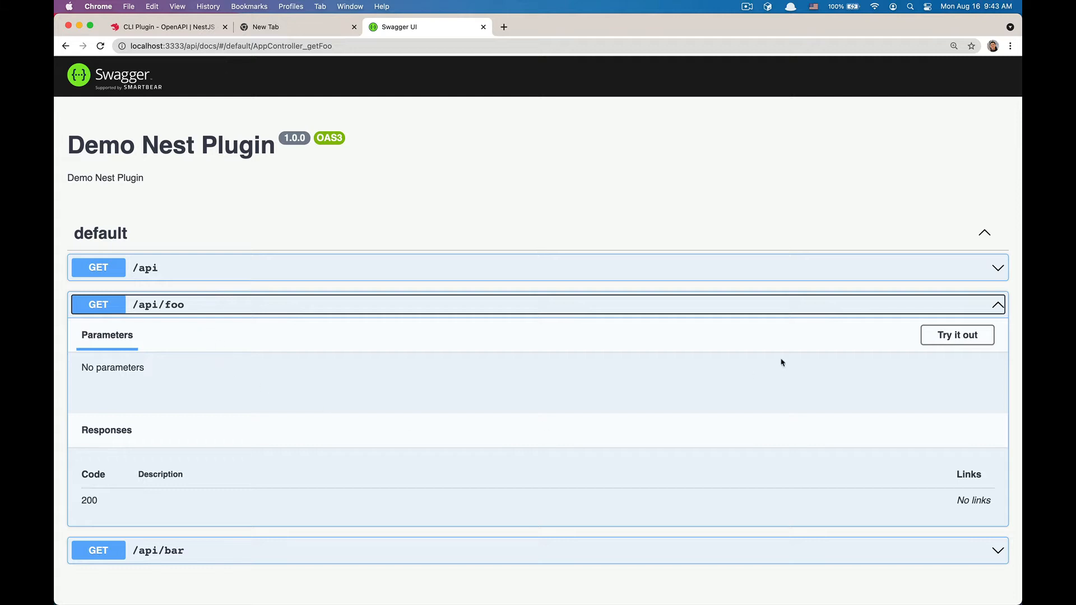
pyautogui.click(957, 335)
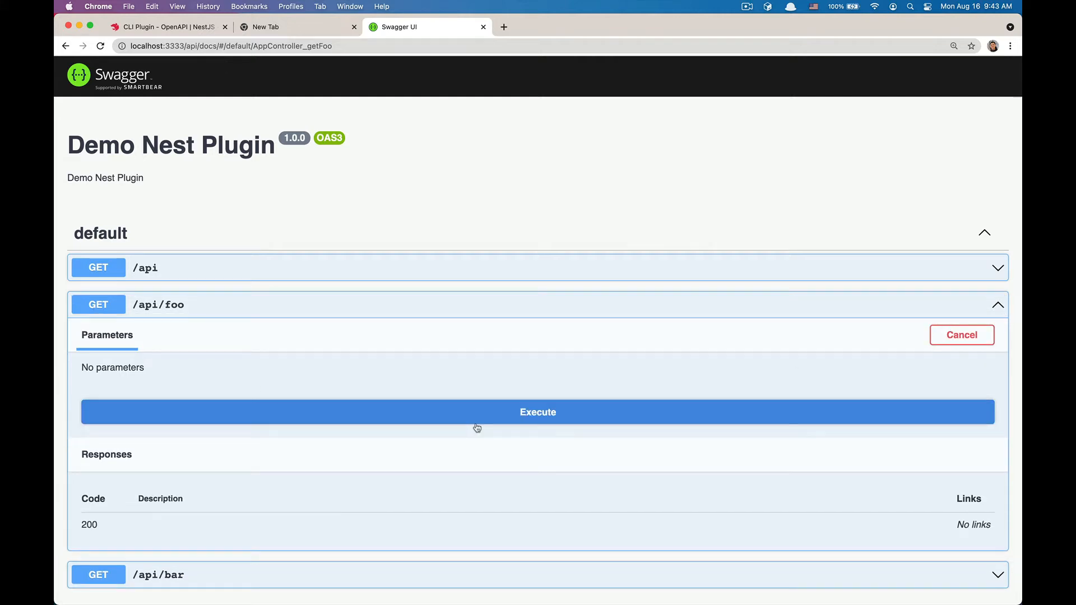
pyautogui.click(538, 411)
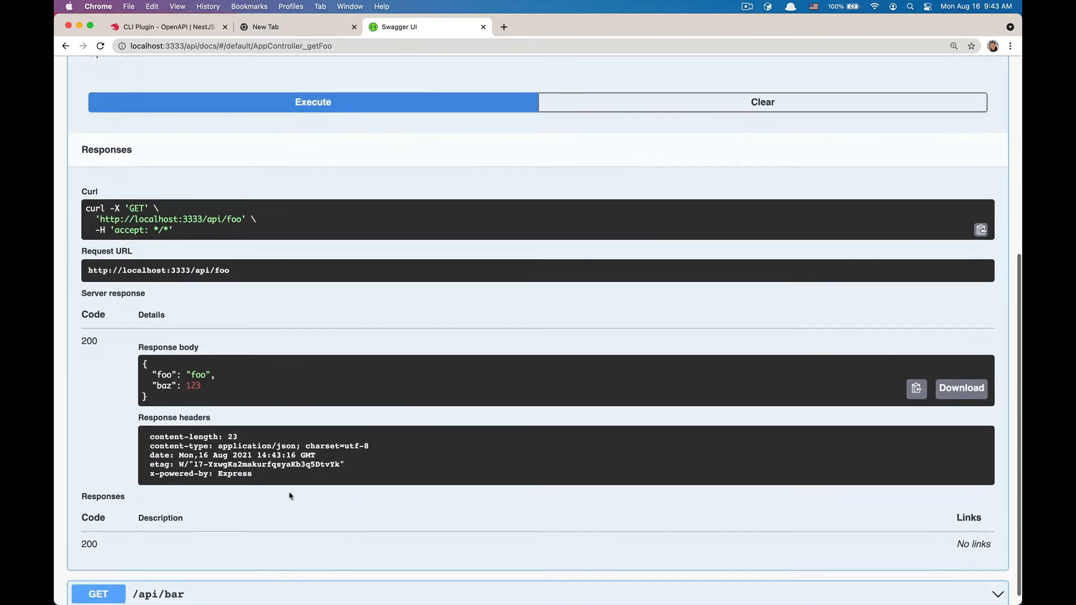
pyautogui.moveTo(155, 399)
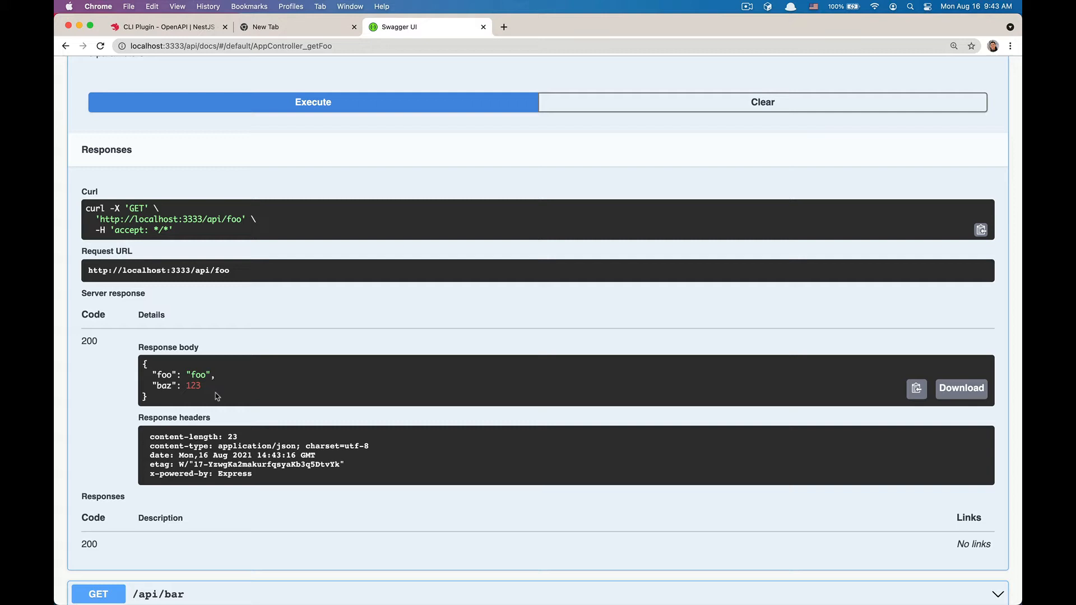
pyautogui.moveTo(220, 395)
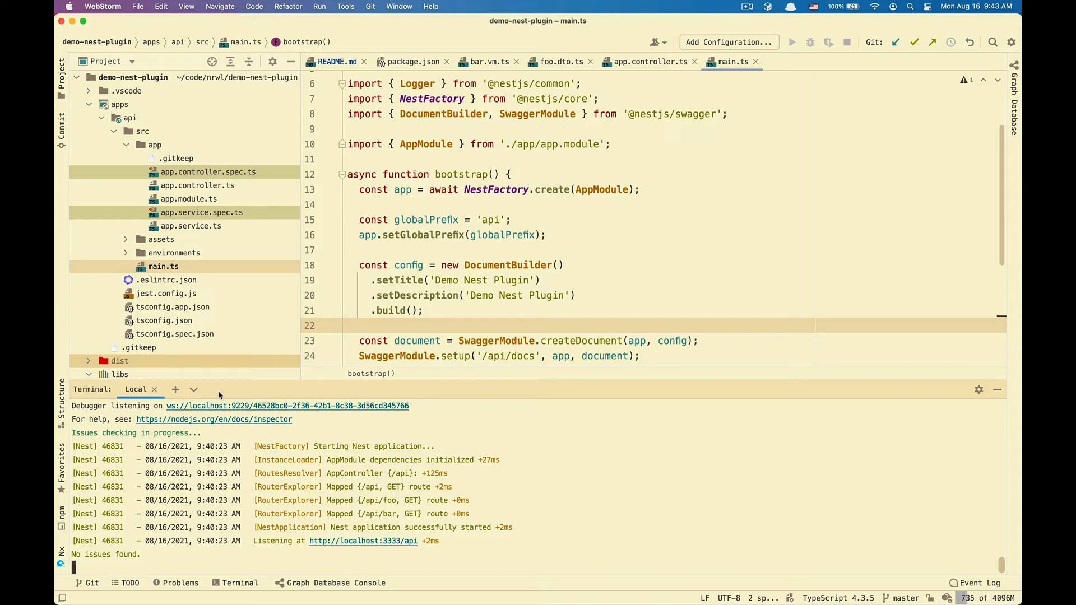
pyautogui.moveTo(227, 181)
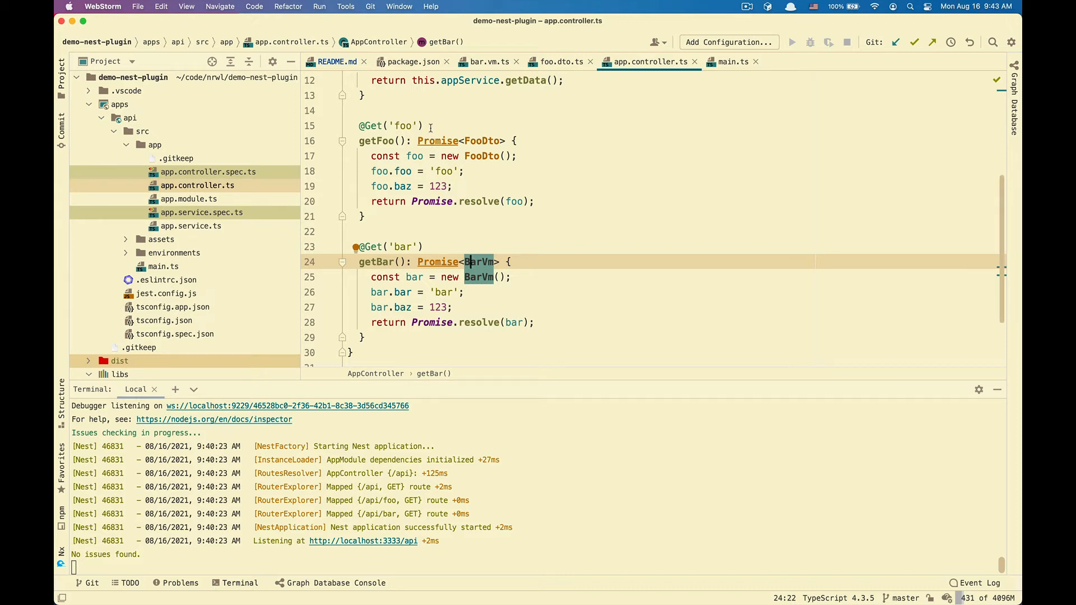
pyautogui.moveTo(447, 122)
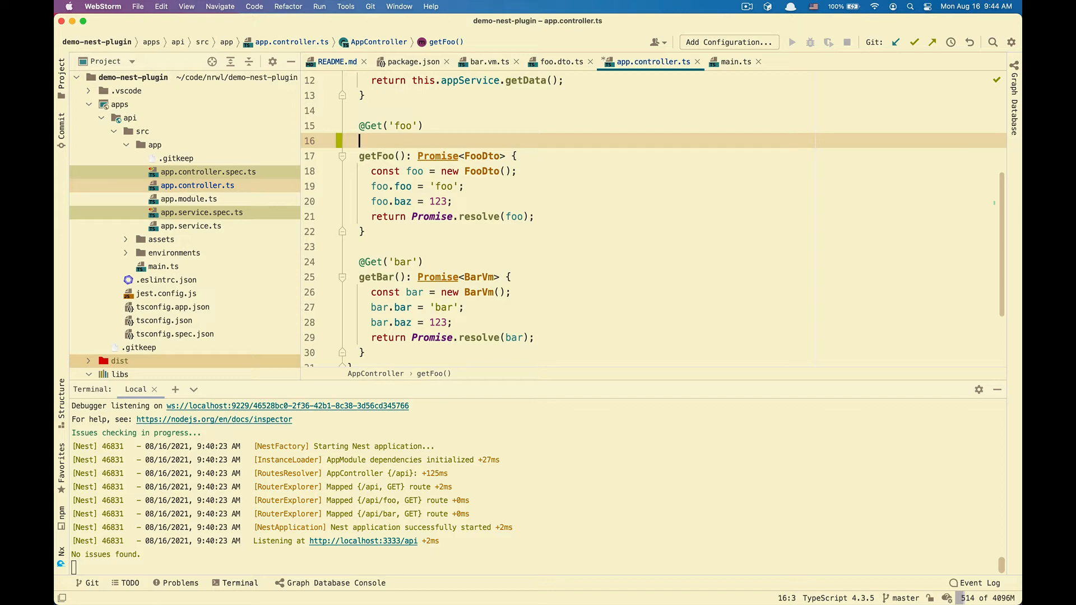
pyautogui.write('@Api')
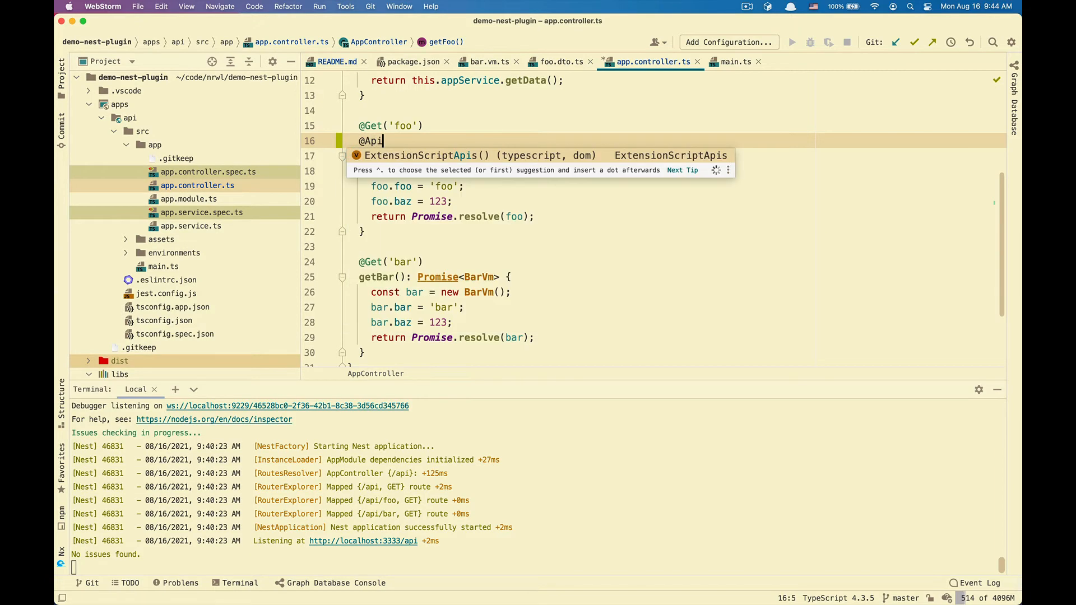
pyautogui.write('OkResponse(')
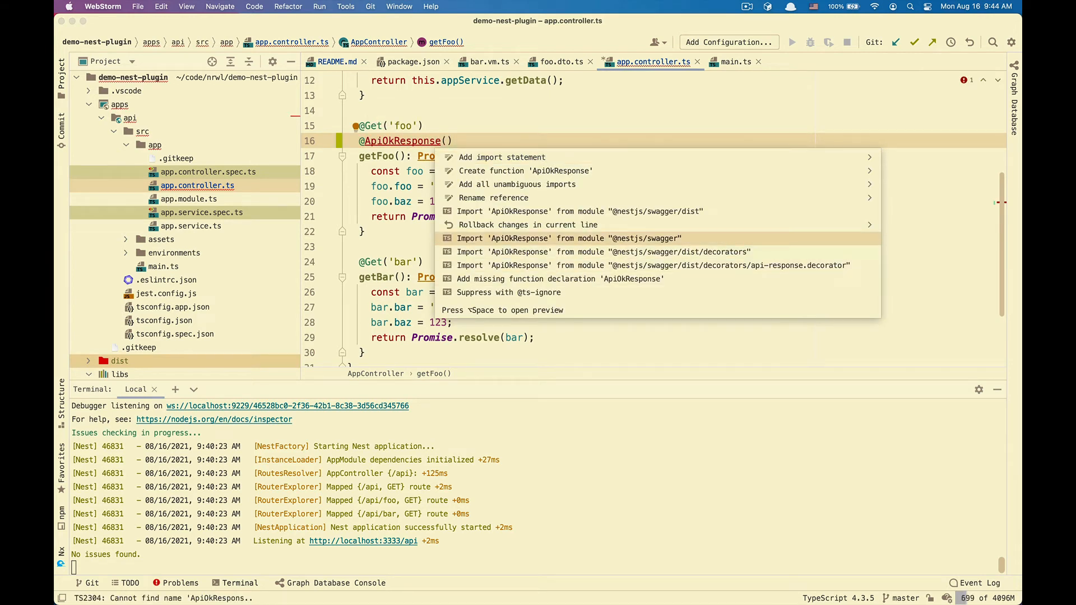
pyautogui.click(567, 238)
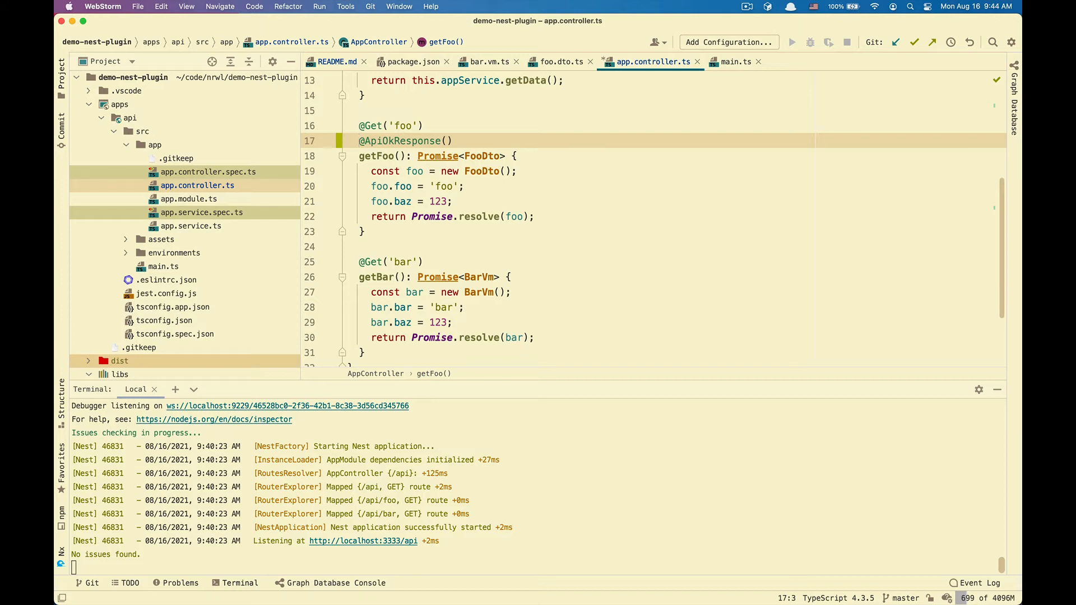
pyautogui.write('{type:')
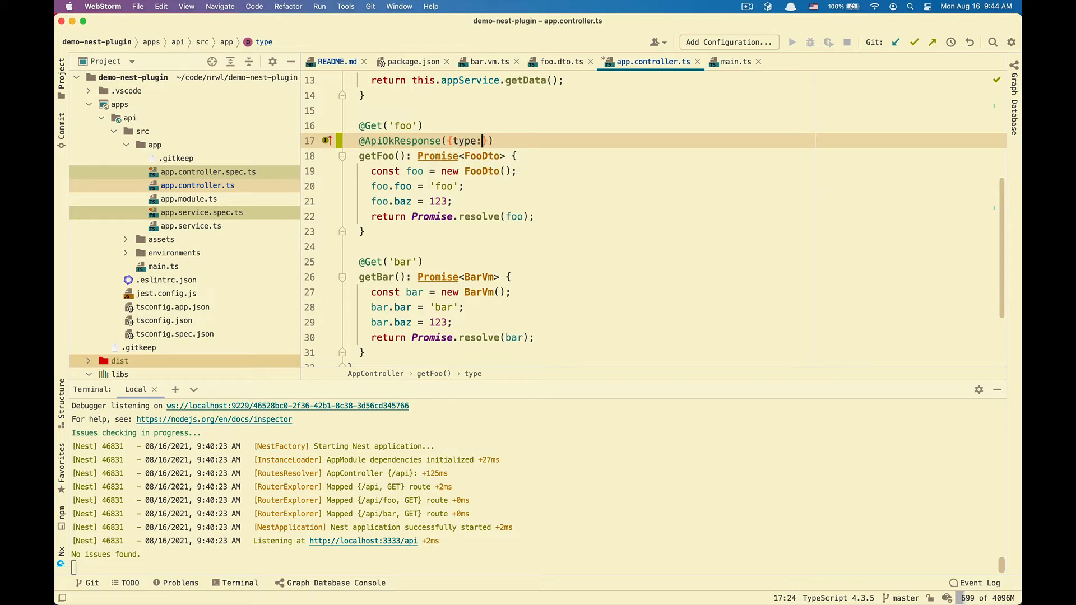
pyautogui.write('FooD')
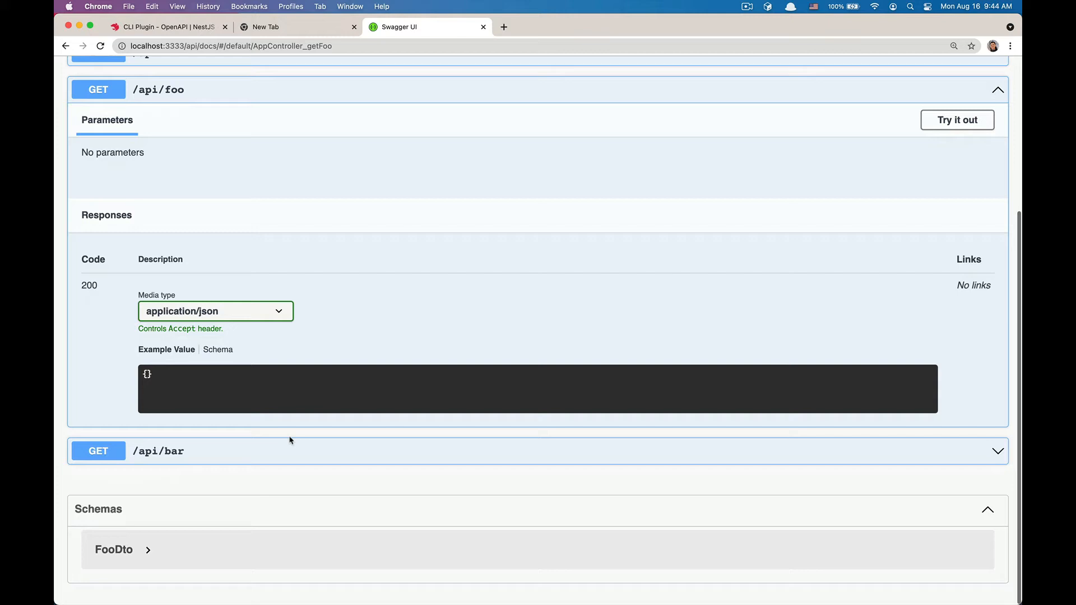
# Step: Switch the /api/foo 200 response to its Schema view referencing FooDto
pyautogui.click(218, 349)
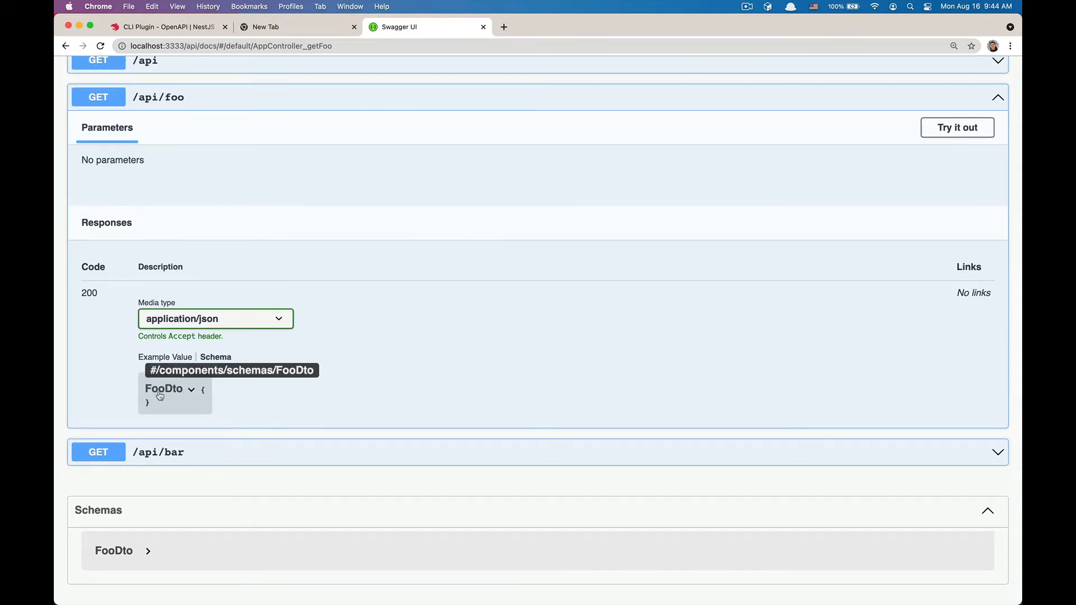
pyautogui.moveTo(174, 417)
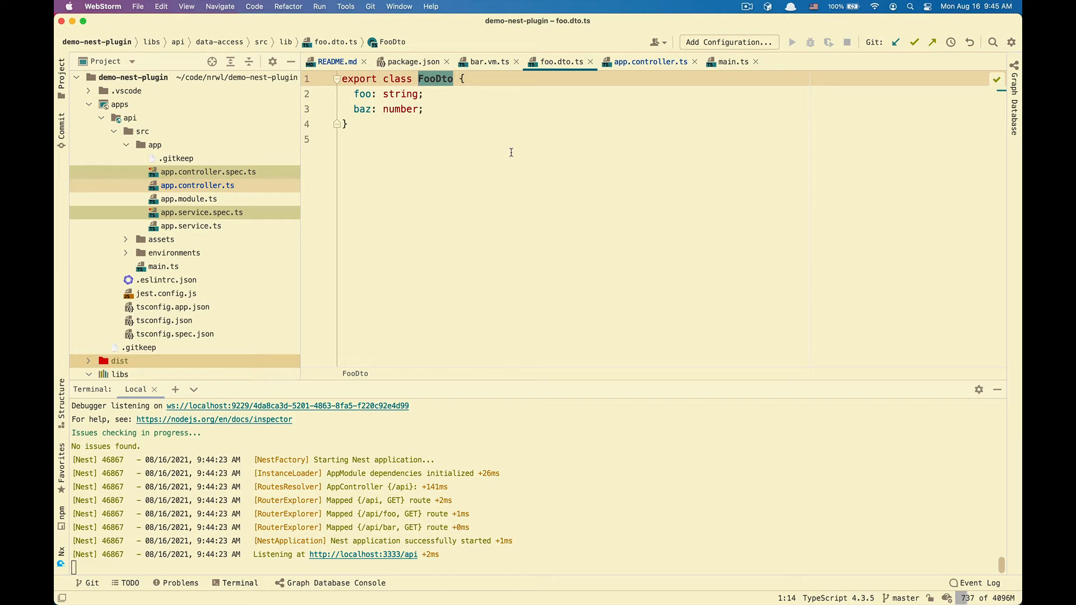
pyautogui.click(647, 62)
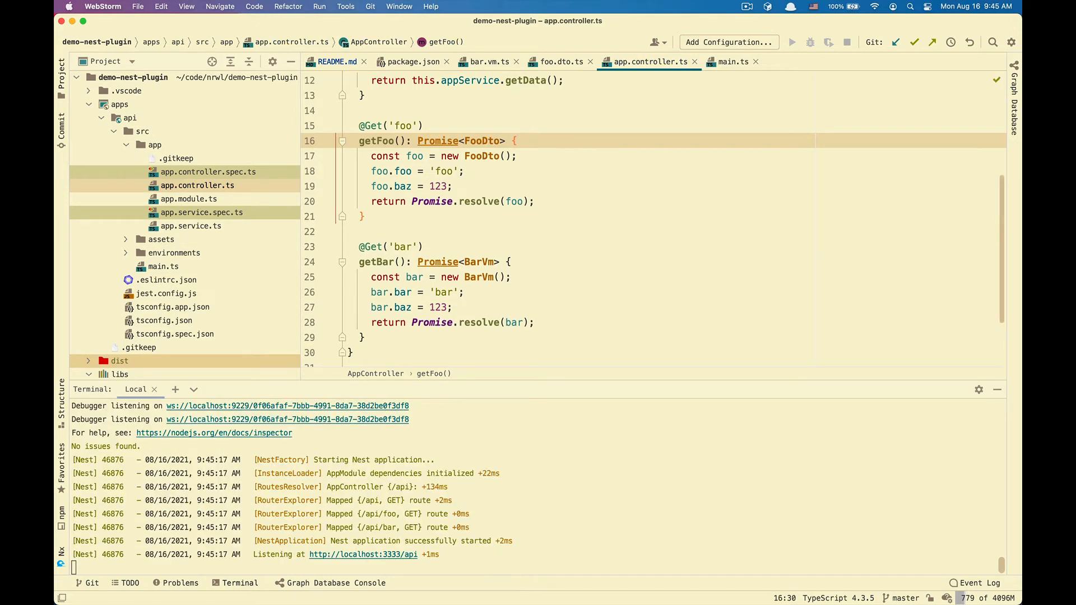
pyautogui.scroll(-3)
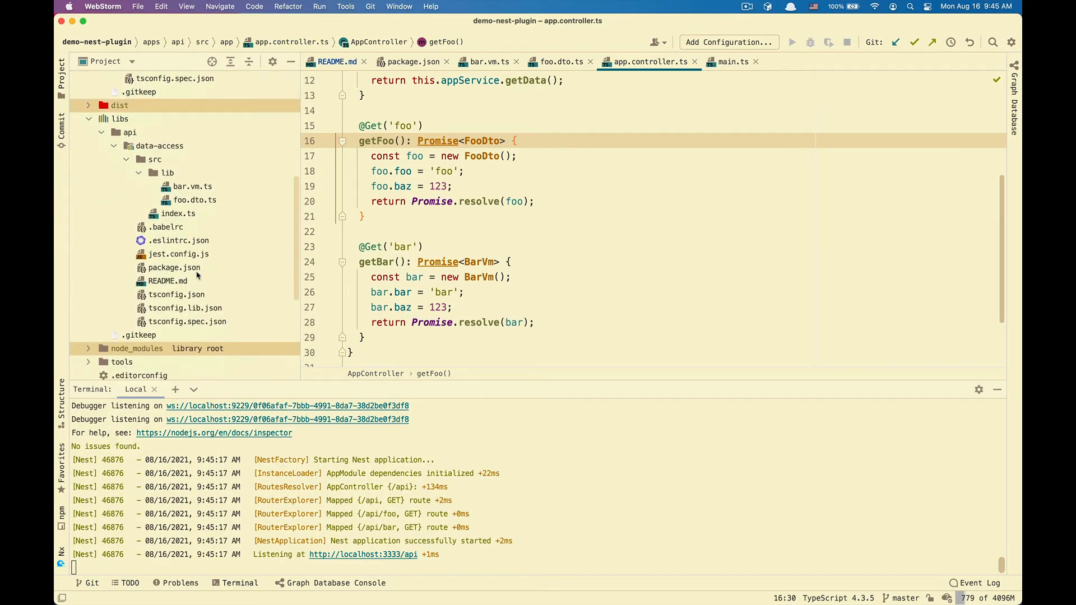
pyautogui.scroll(-3)
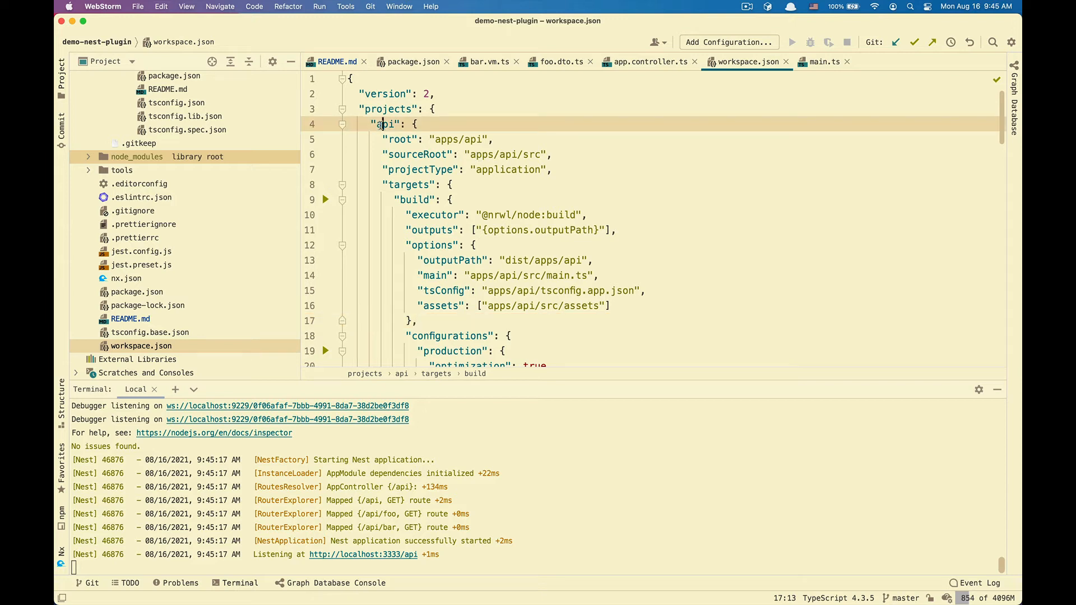
pyautogui.click(386, 124)
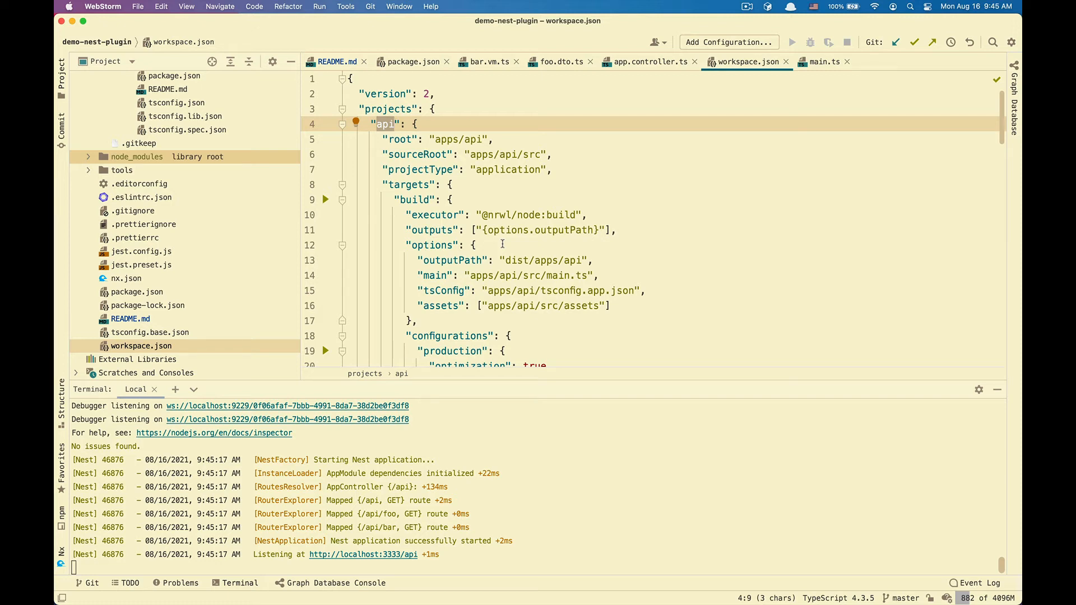
pyautogui.moveTo(490, 210)
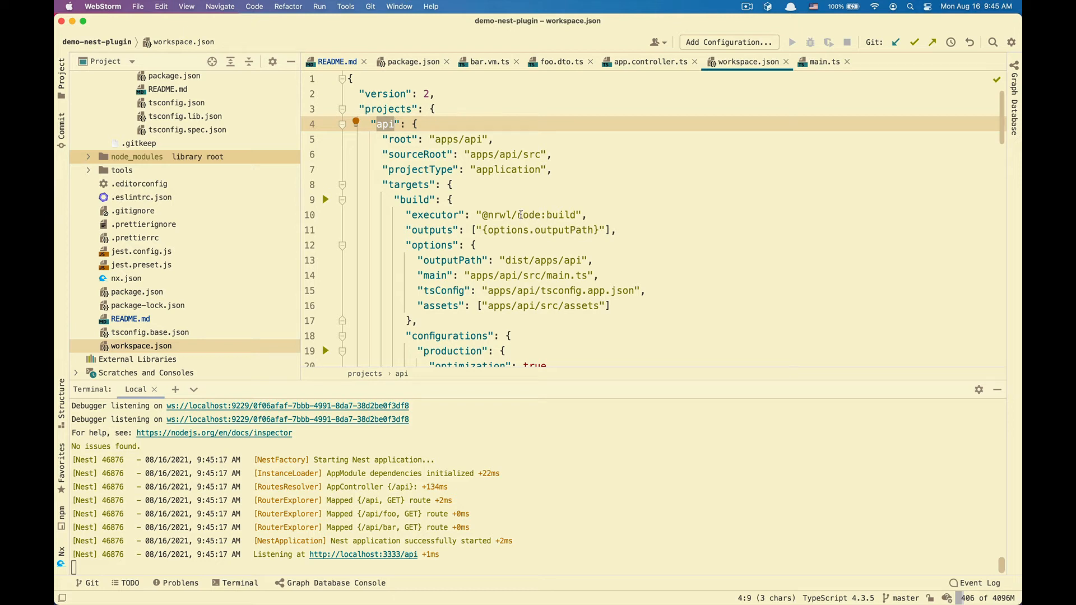
pyautogui.click(424, 200)
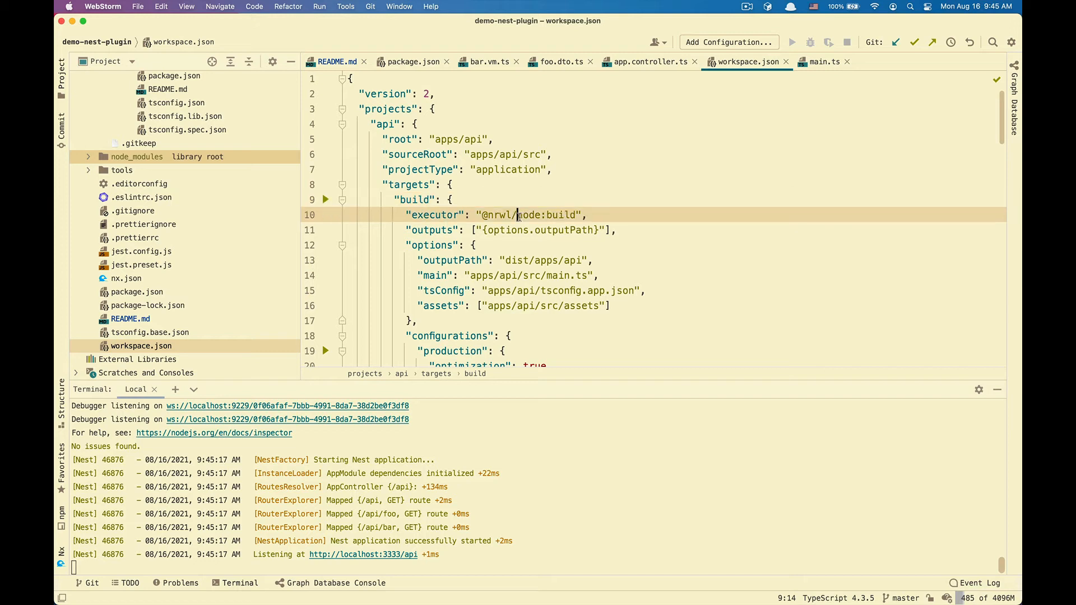
pyautogui.doubleClick(527, 215)
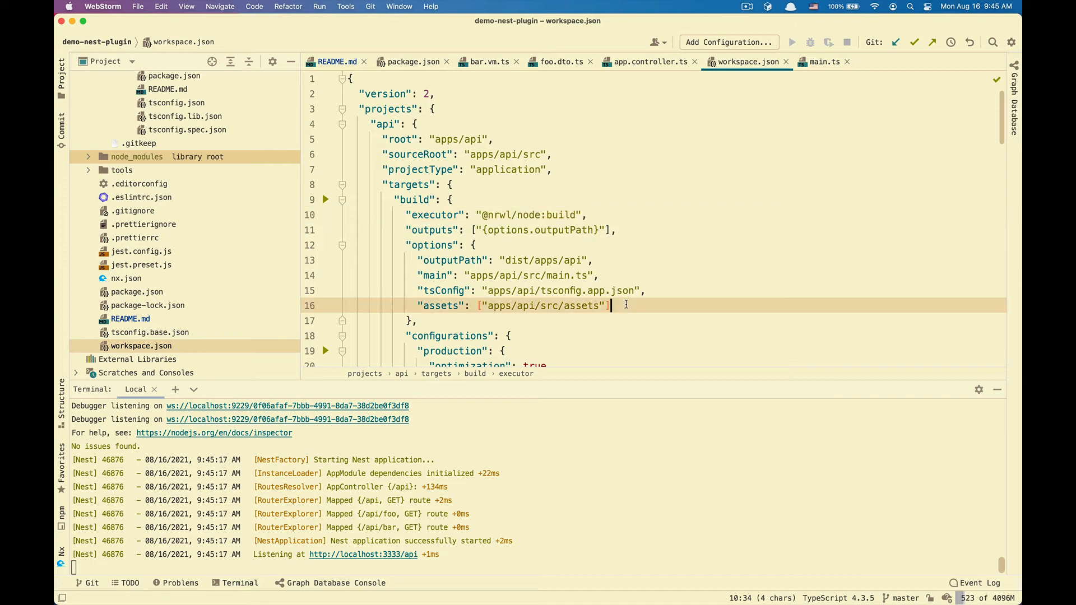
pyautogui.click(736, 305)
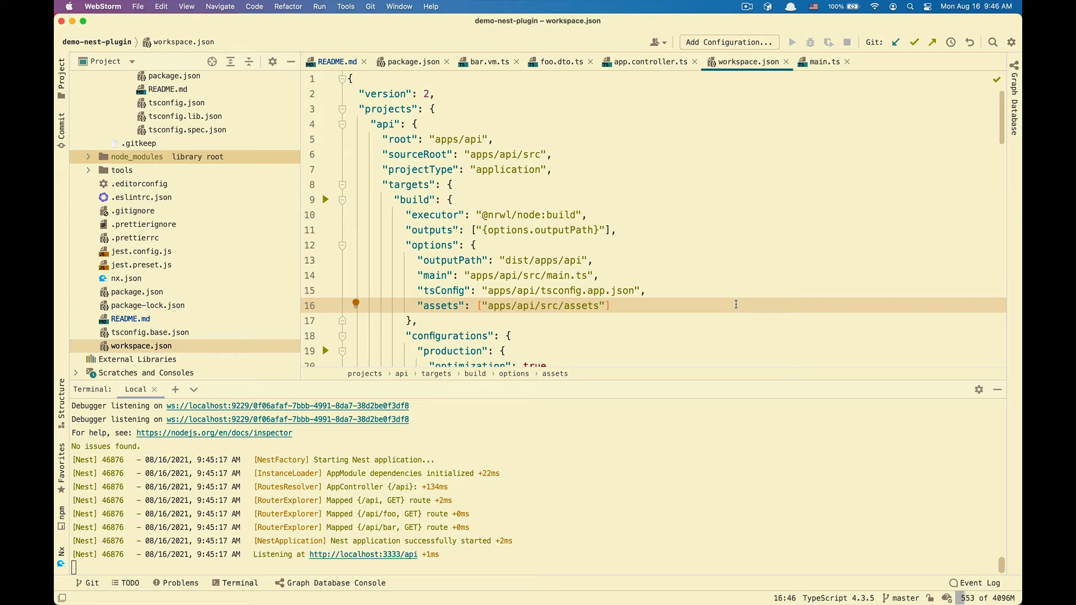
pyautogui.write('"tsPlugins":')
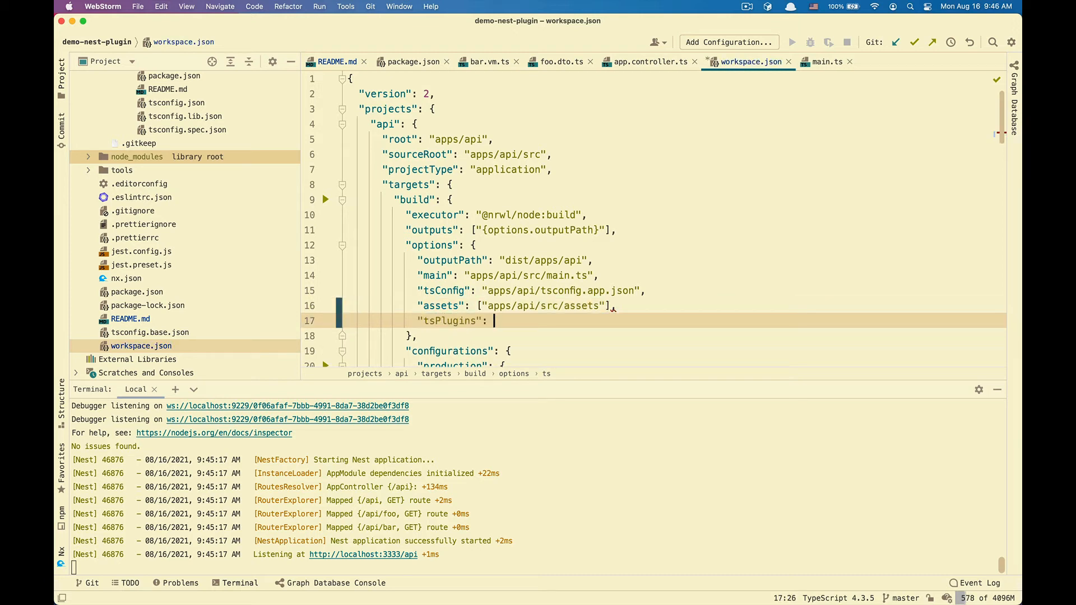
pyautogui.write('[]')
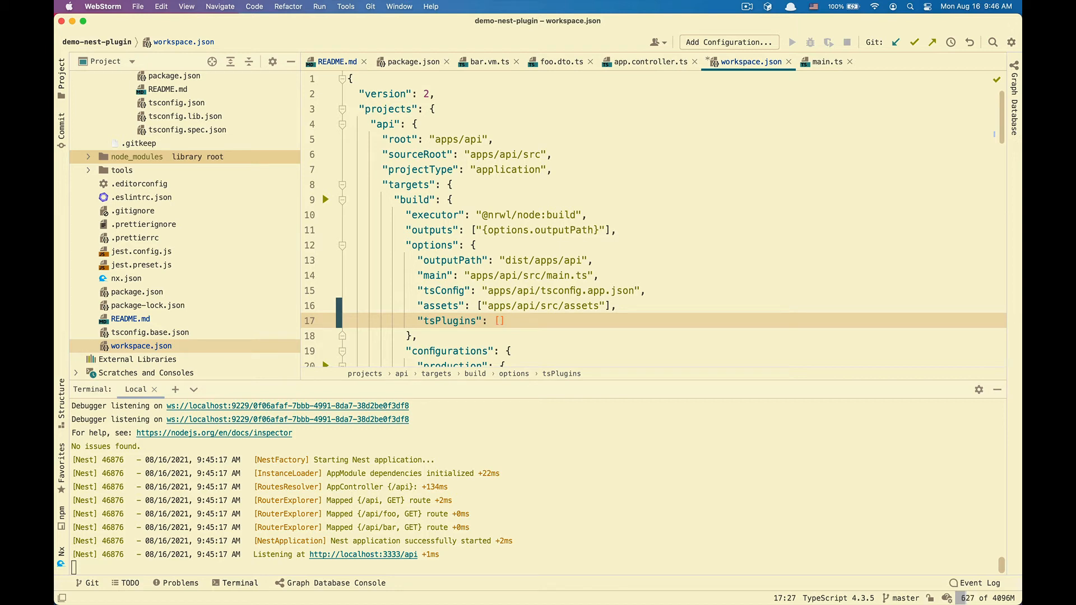
pyautogui.write('""')
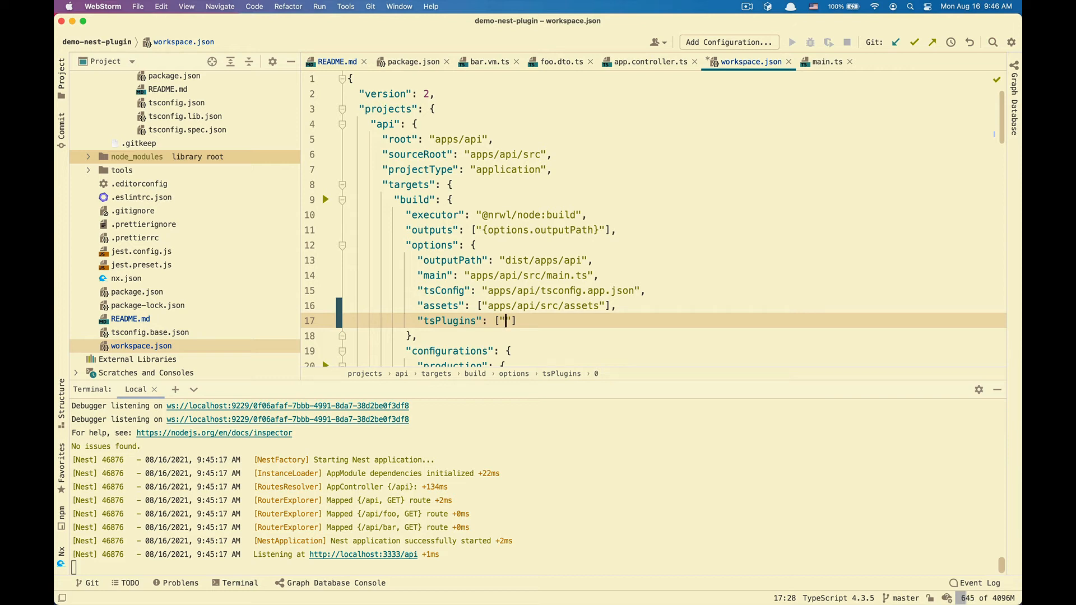
pyautogui.write('@nestjs')
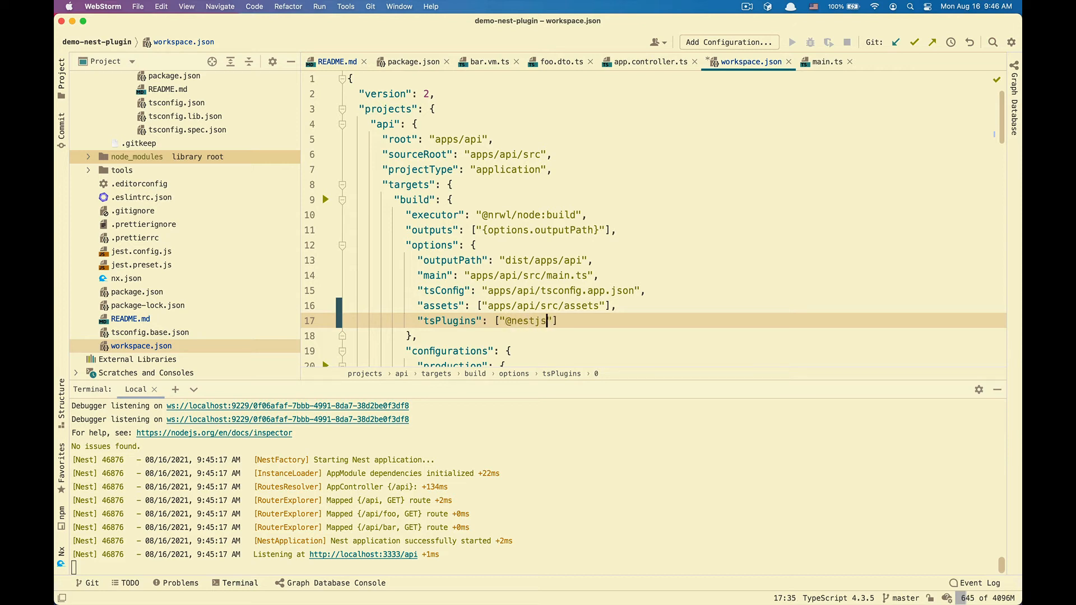
pyautogui.write('/swagger/pl')
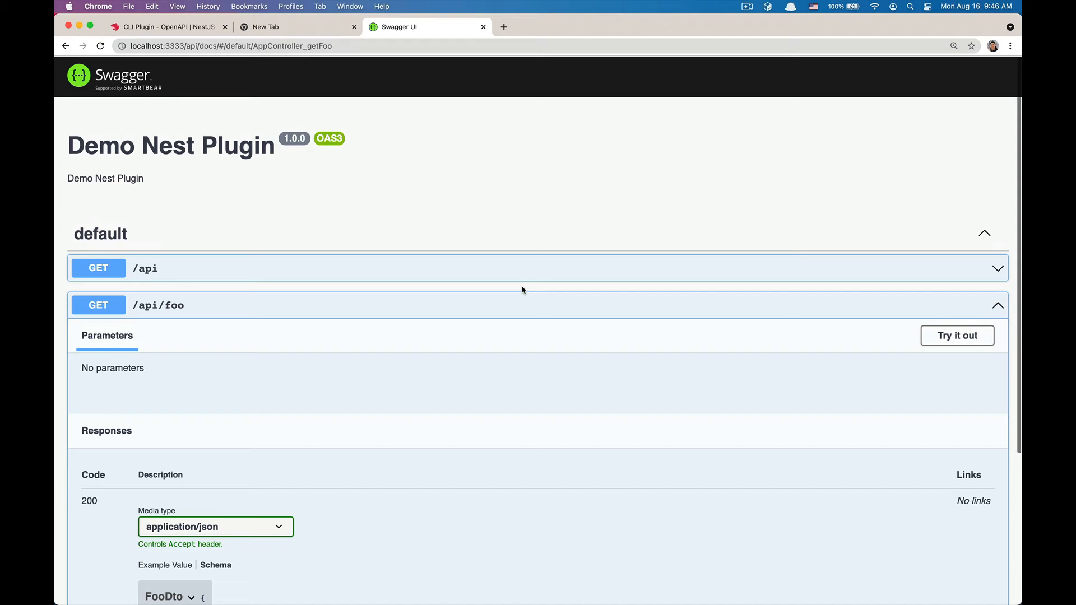
# Step: Show the /api/foo Schema tab and scroll through FooDto's foo and baz fields
pyautogui.scroll(-3)
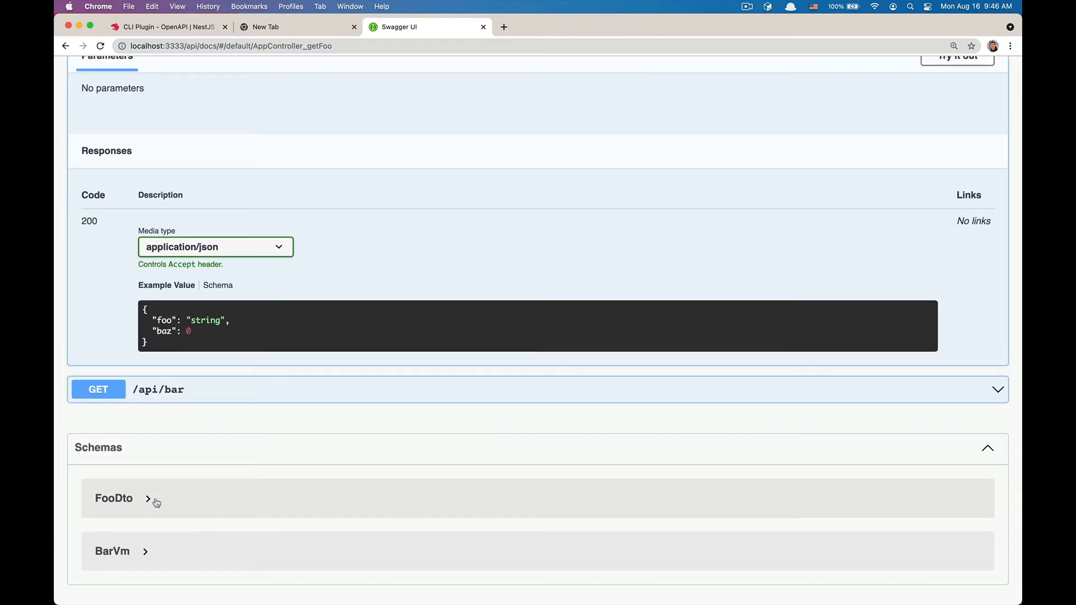
pyautogui.moveTo(151, 554)
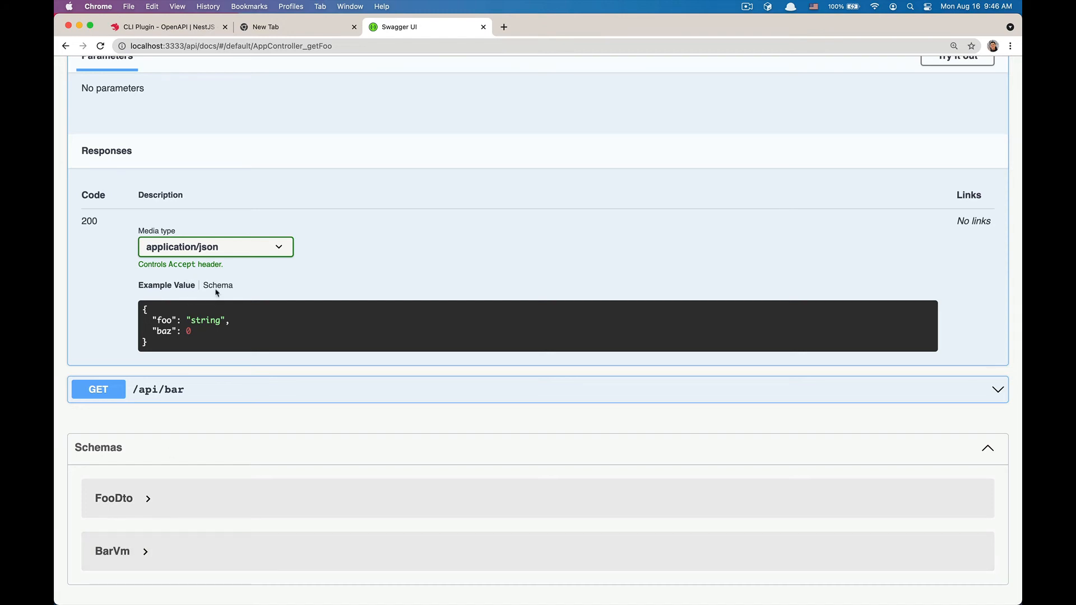
pyautogui.click(217, 285)
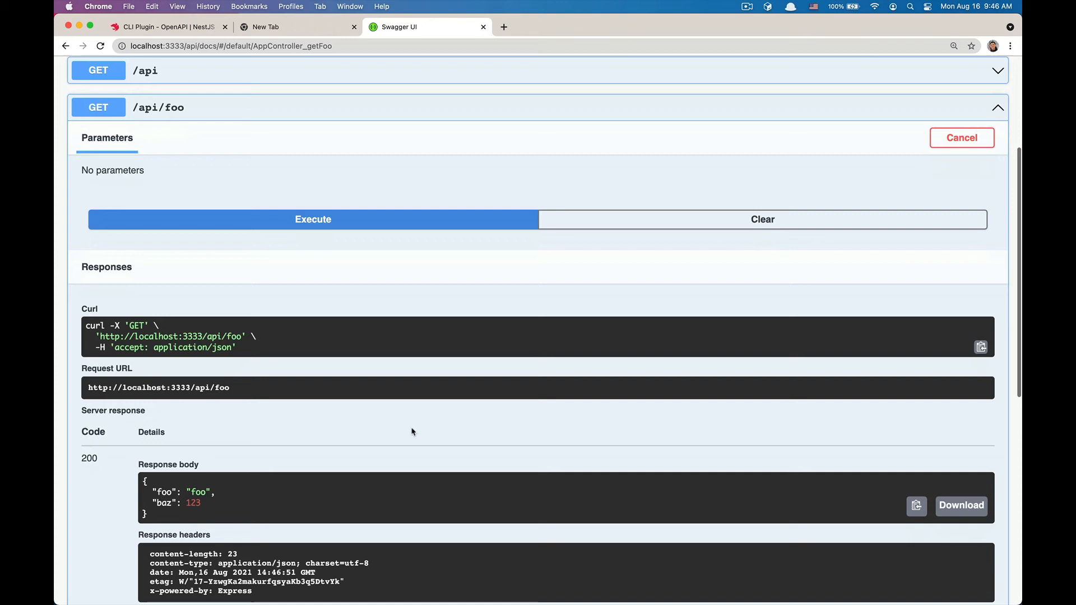
pyautogui.scroll(-3)
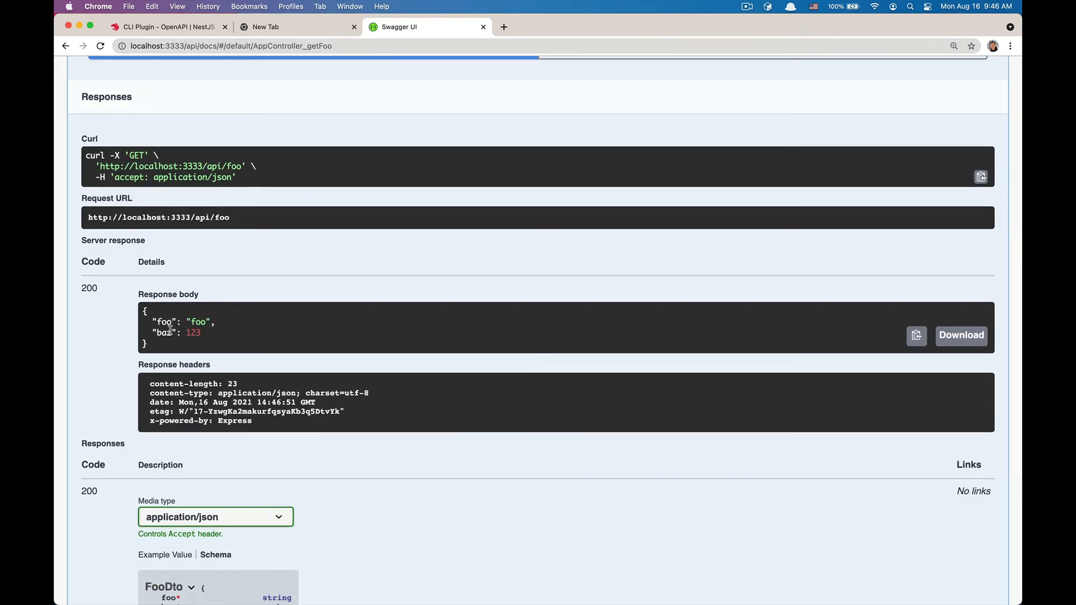
pyautogui.scroll(-3)
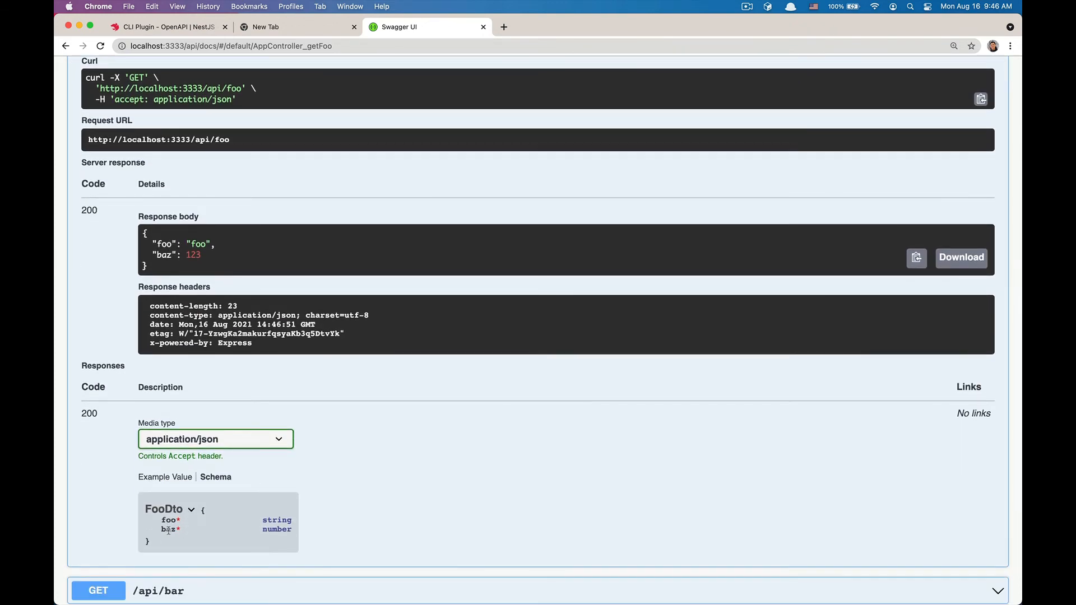
pyautogui.scroll(-3)
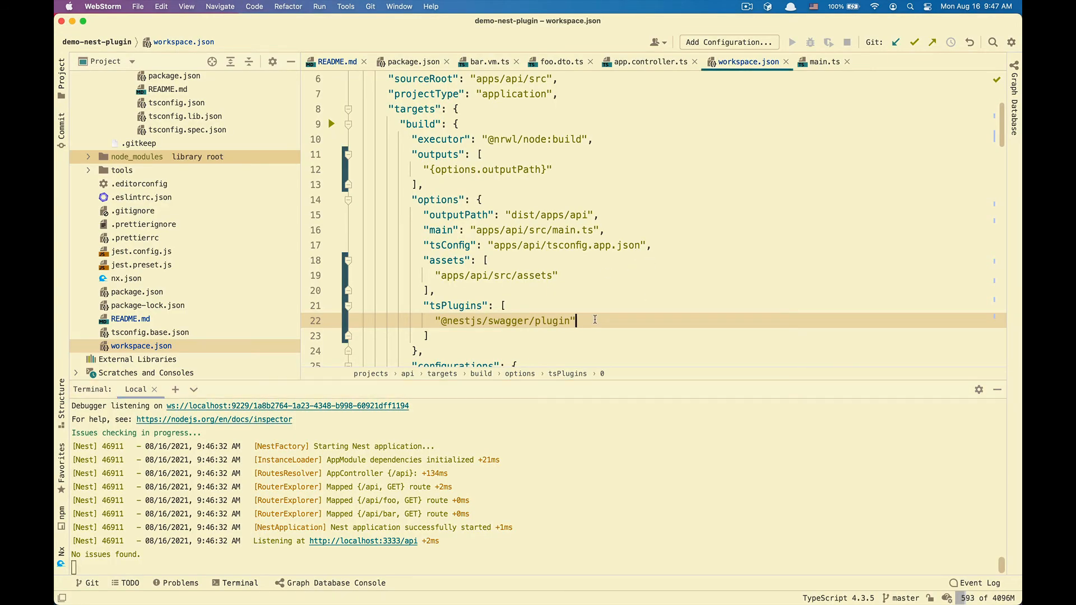
# Step: Wrap the plugin string in an object with "name" and empty "options", then scroll up
pyautogui.doubleClick(504, 321)
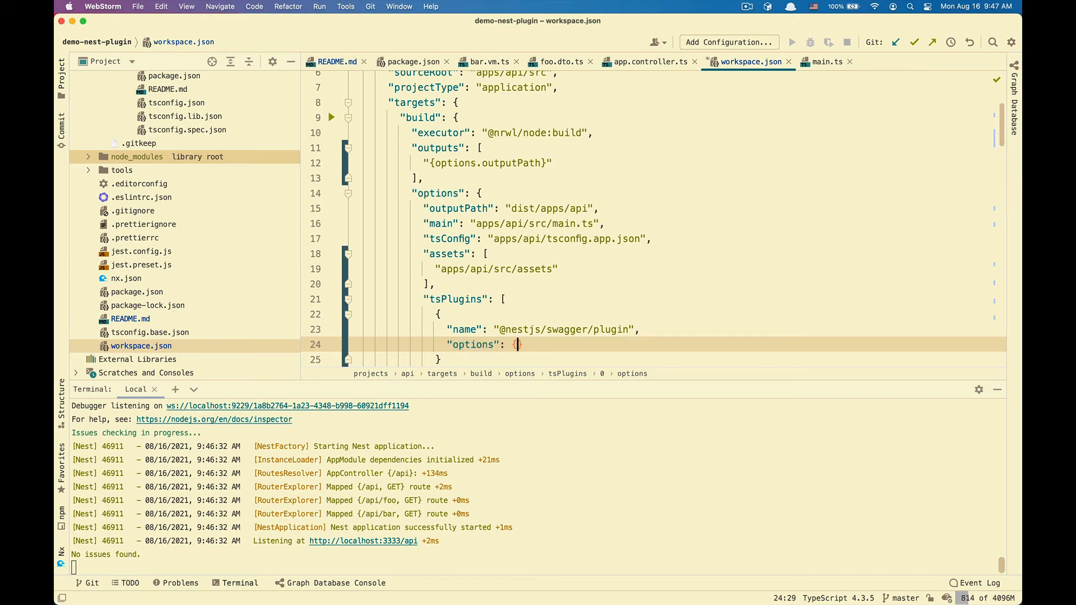
pyautogui.write('}')
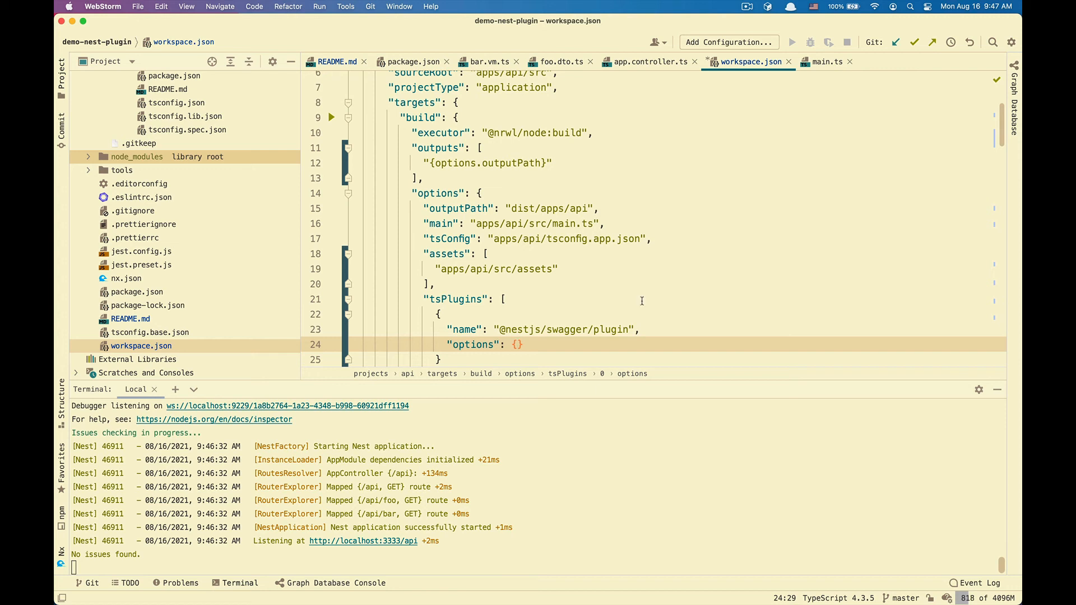
pyautogui.scroll(3)
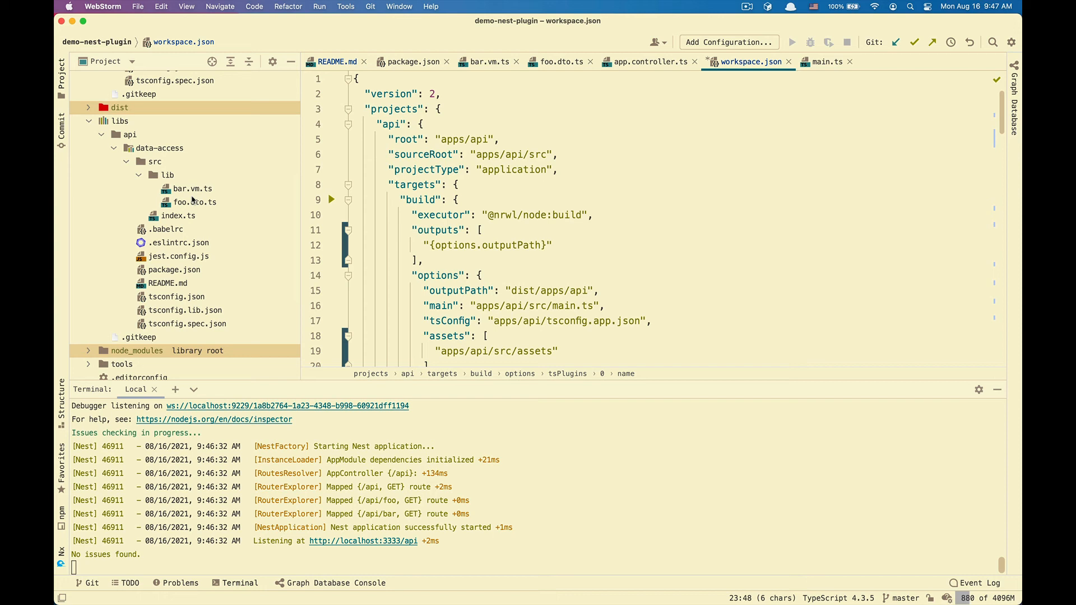
pyautogui.moveTo(195, 196)
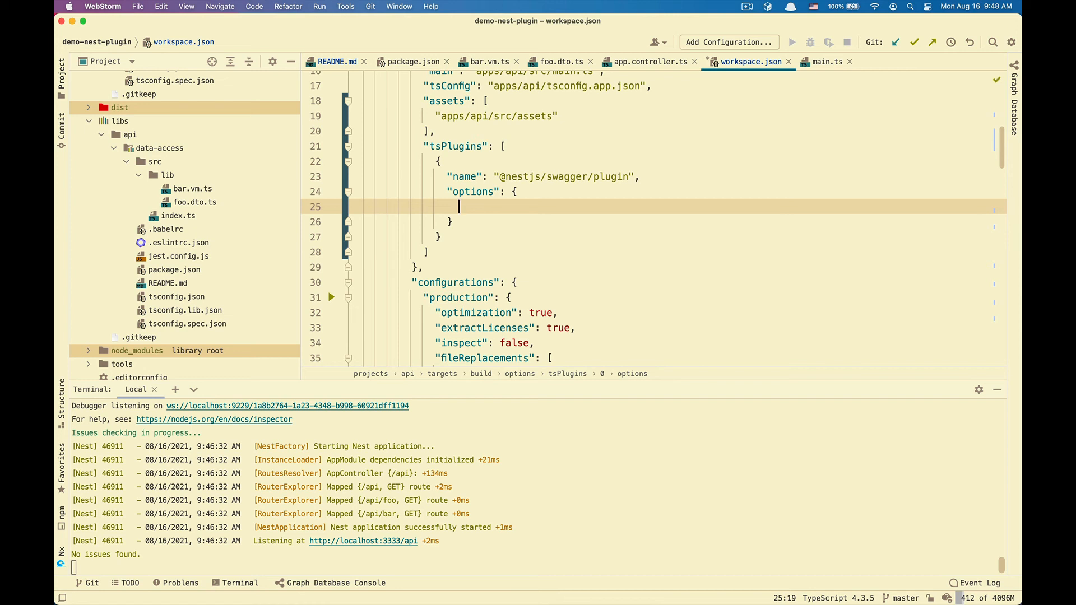
# Step: Type "dtoFileNameSuffix": [".dto.ts", ".vm.ts"] inside the plugin options
pyautogui.write('dtoFileNameSuffix": [""')
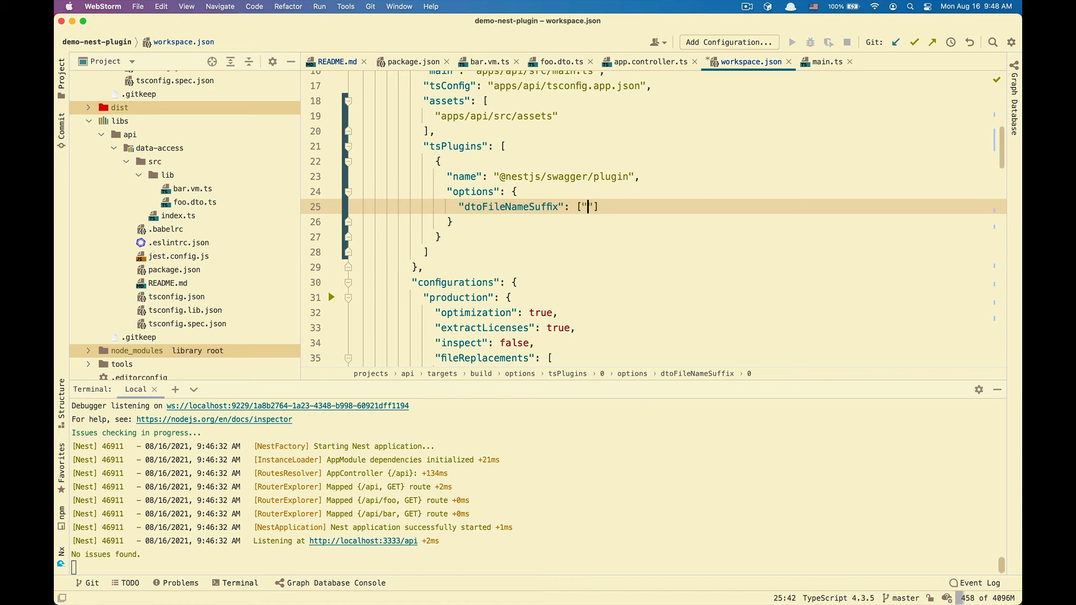
pyautogui.write('.dto.ts')
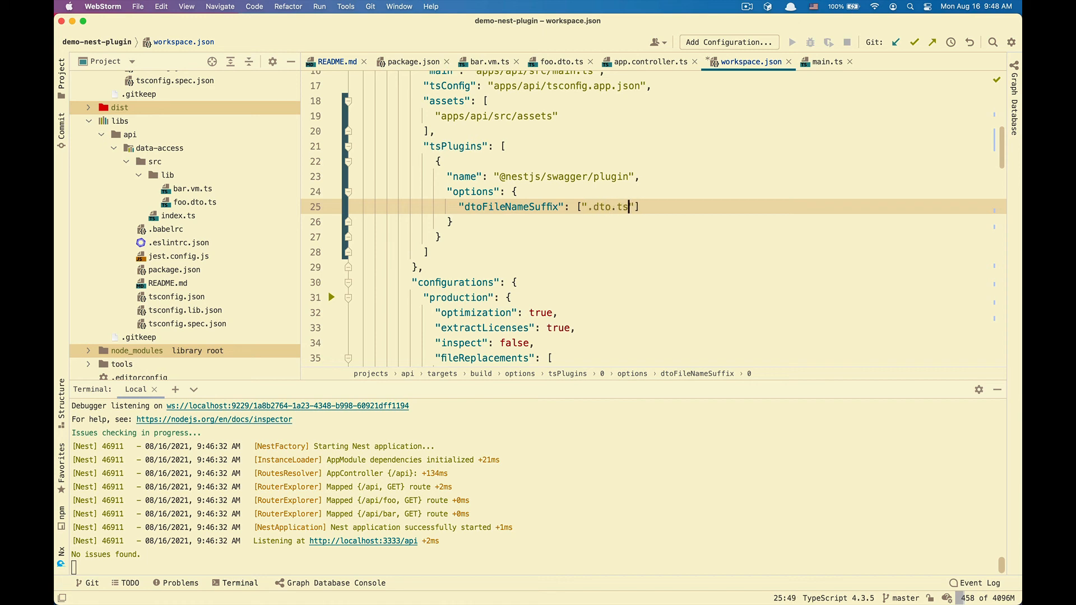
pyautogui.write(', "."')
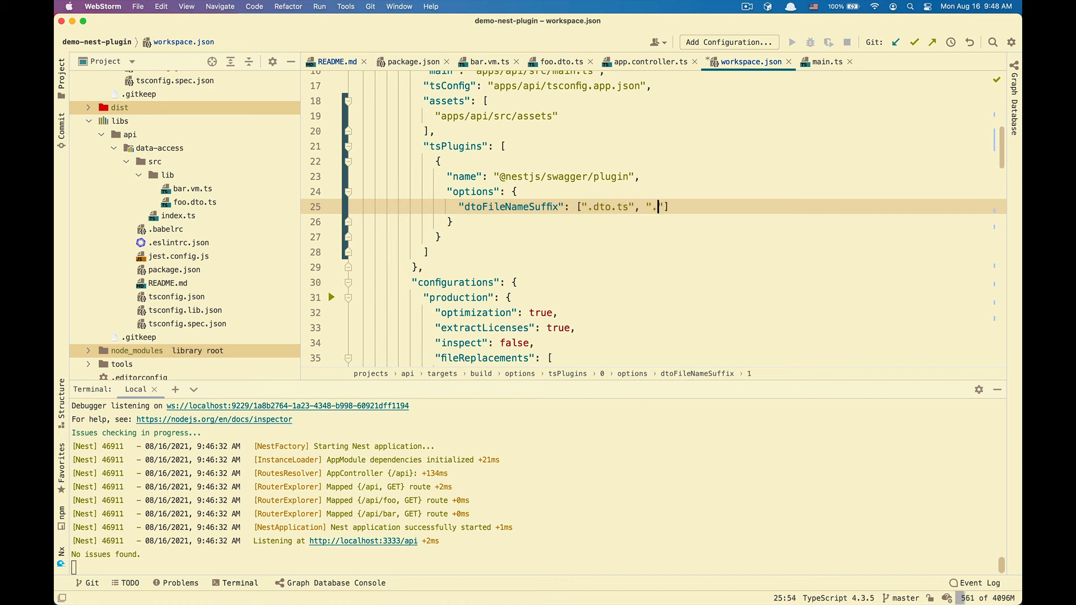
pyautogui.write('vm.ts')
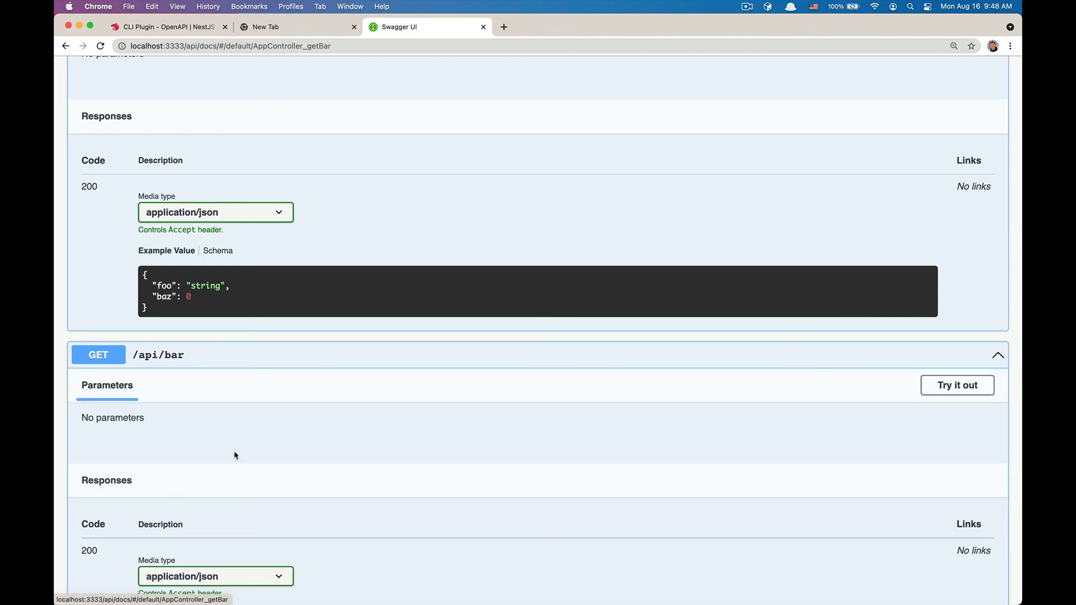
# Step: Scroll to GET /api/bar and execute the request
pyautogui.scroll(-3)
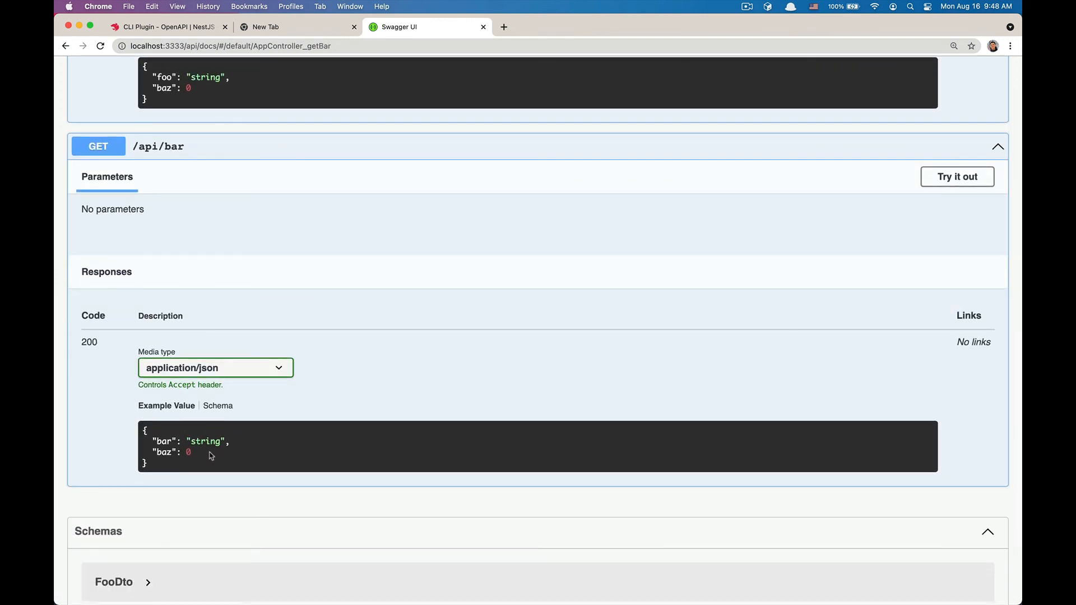
pyautogui.click(957, 177)
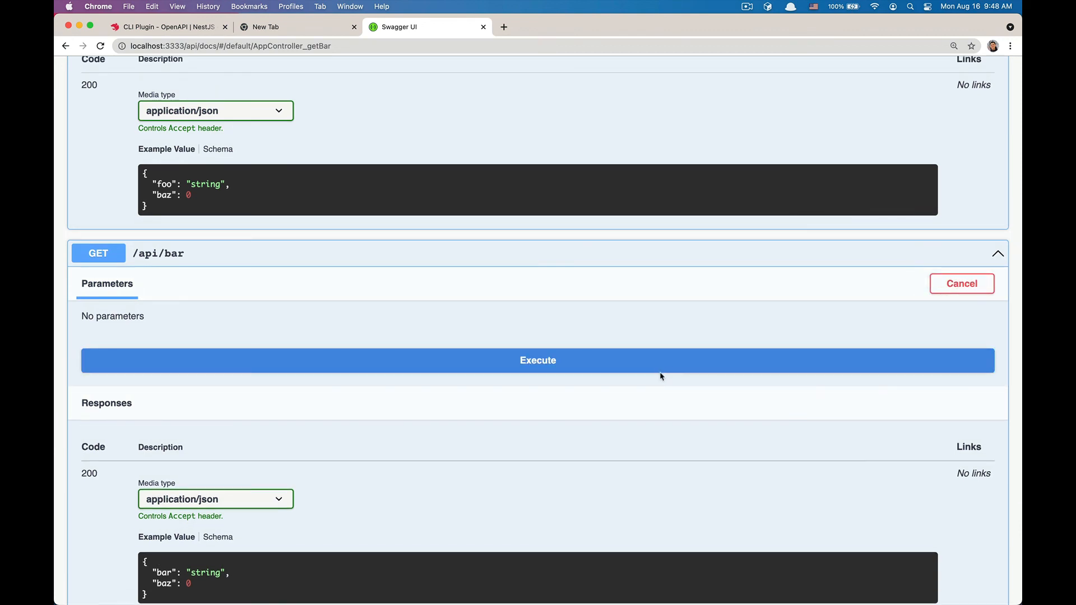
pyautogui.click(537, 361)
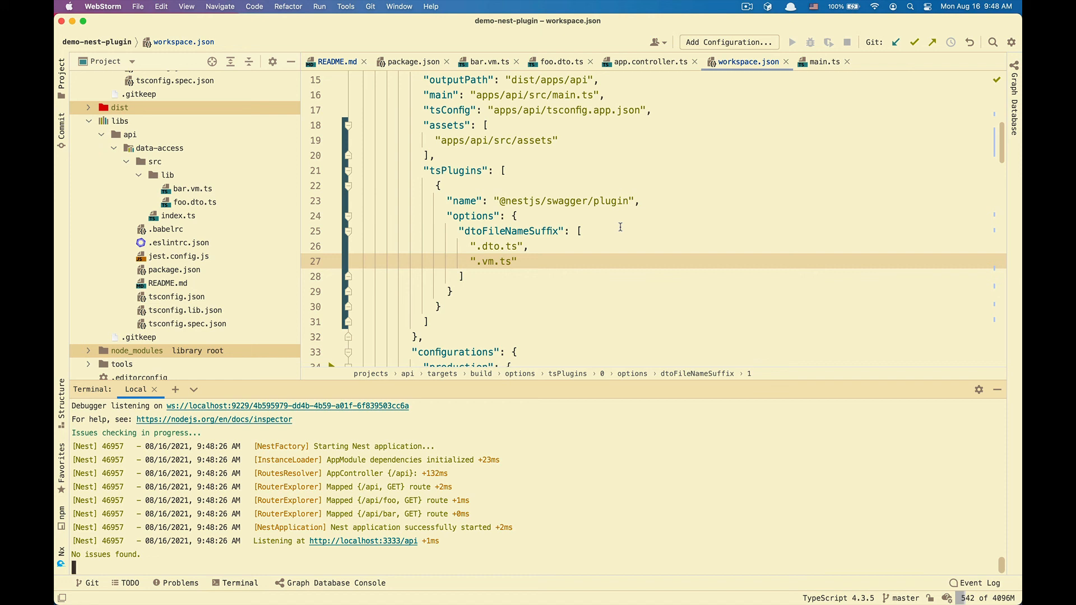
pyautogui.scroll(3)
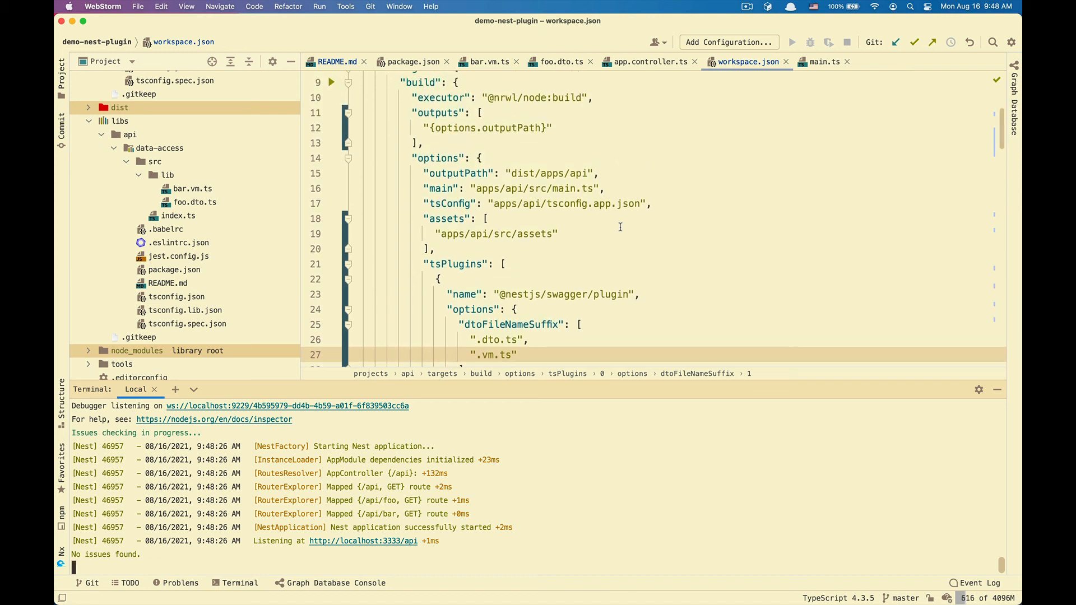
pyautogui.scroll(-3)
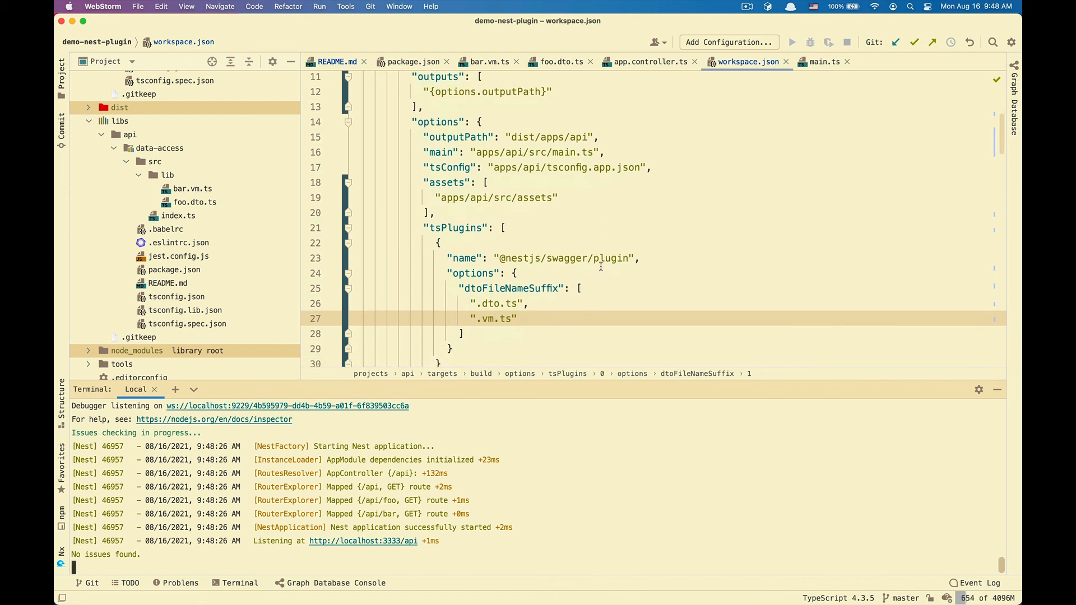